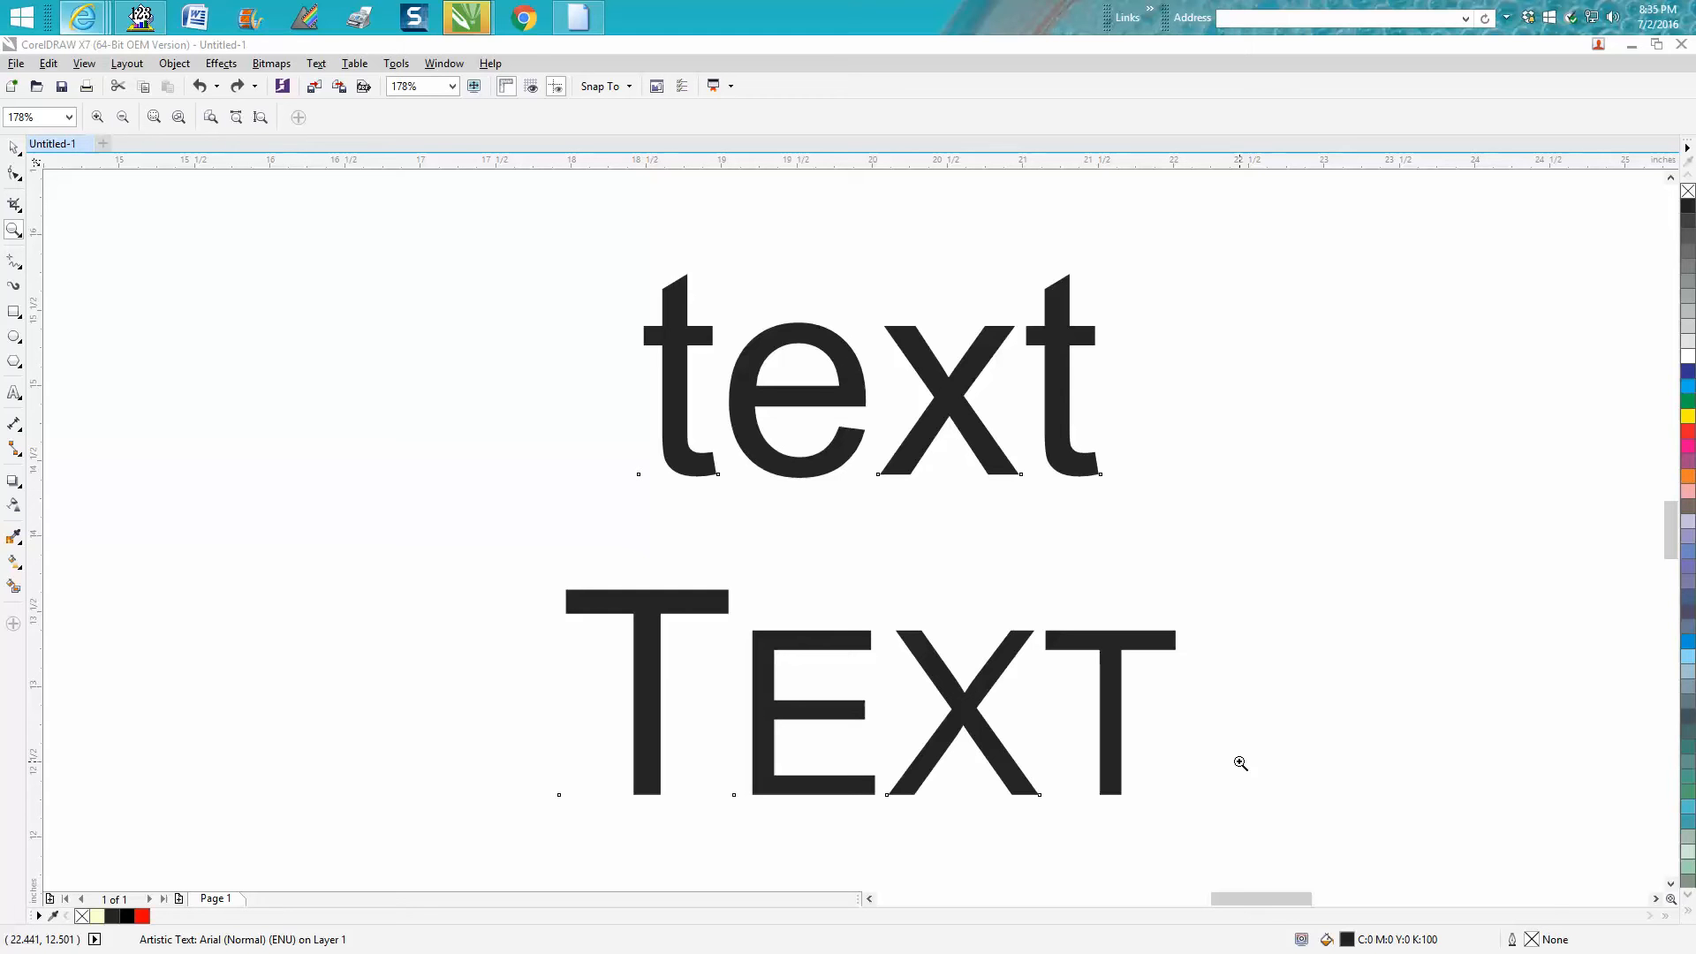
mouse_move(1130, 696)
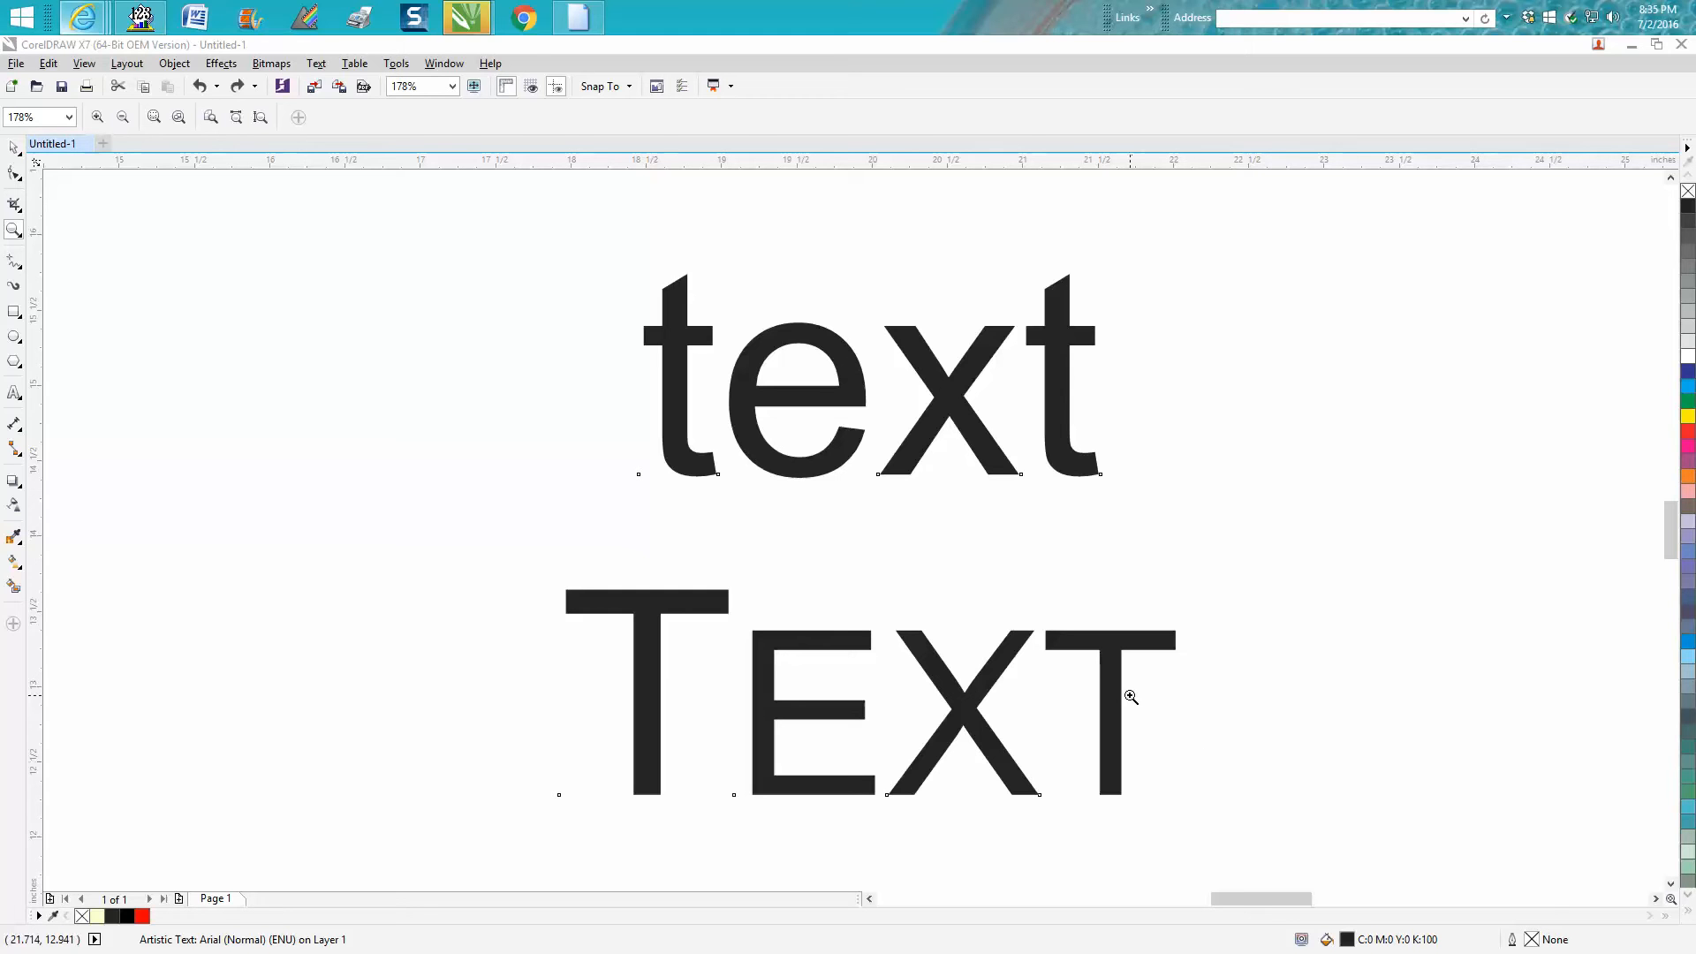
mouse_move(1090, 687)
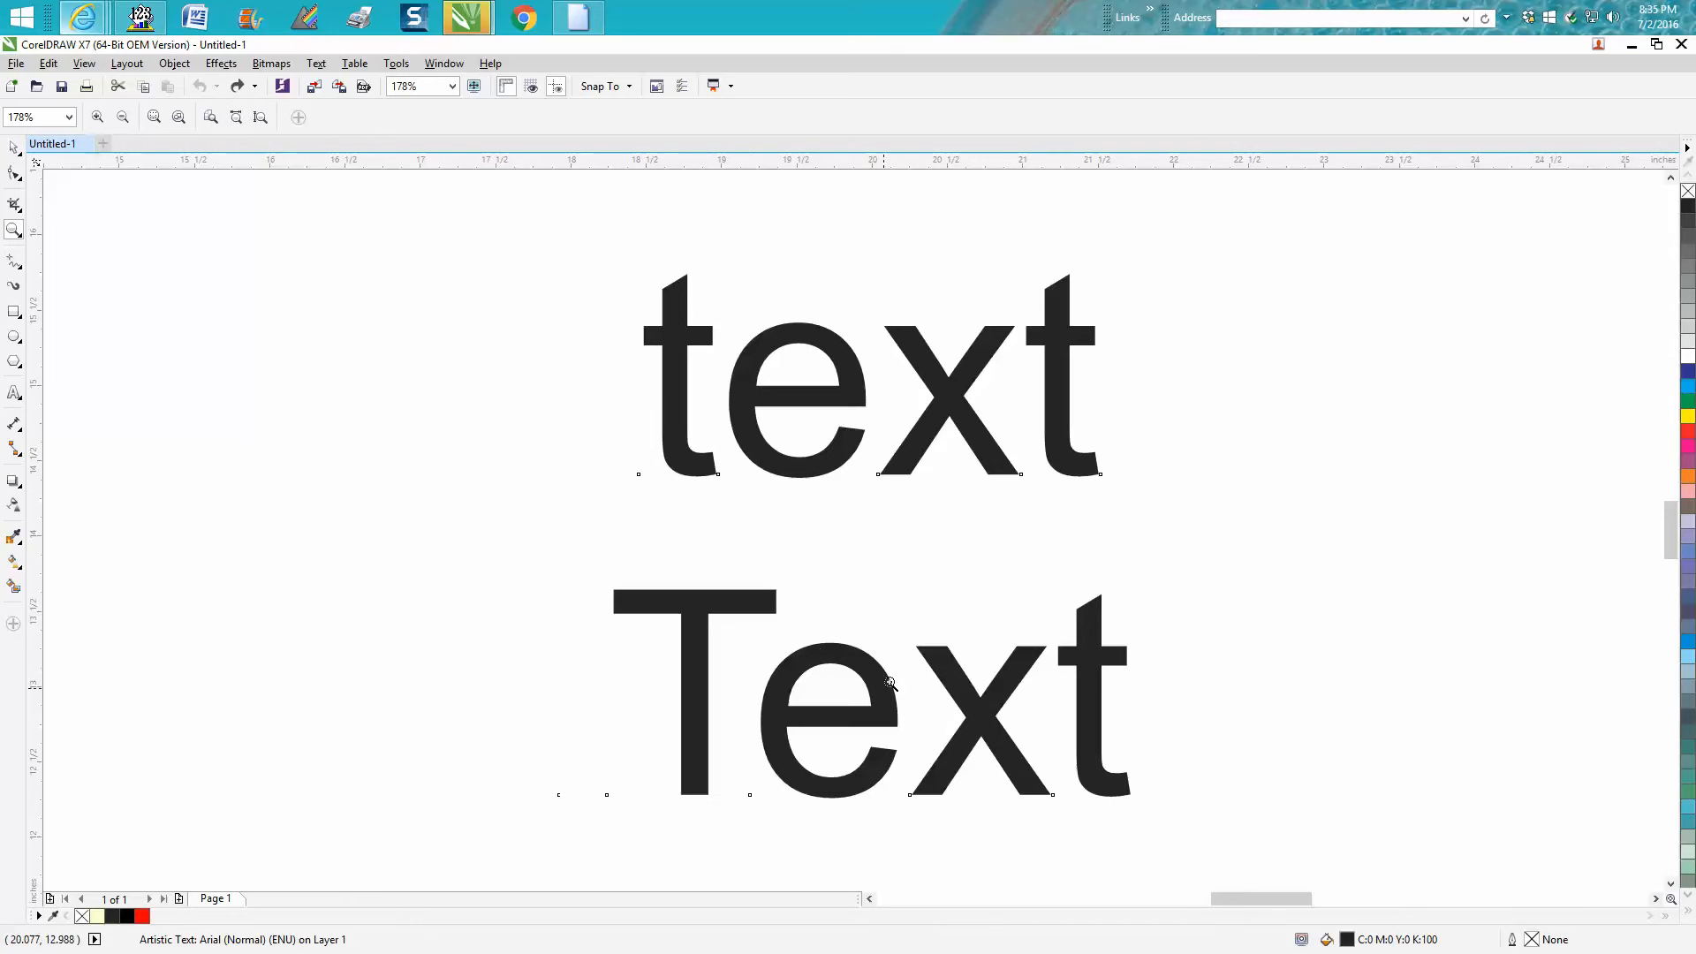
mouse_move(942, 418)
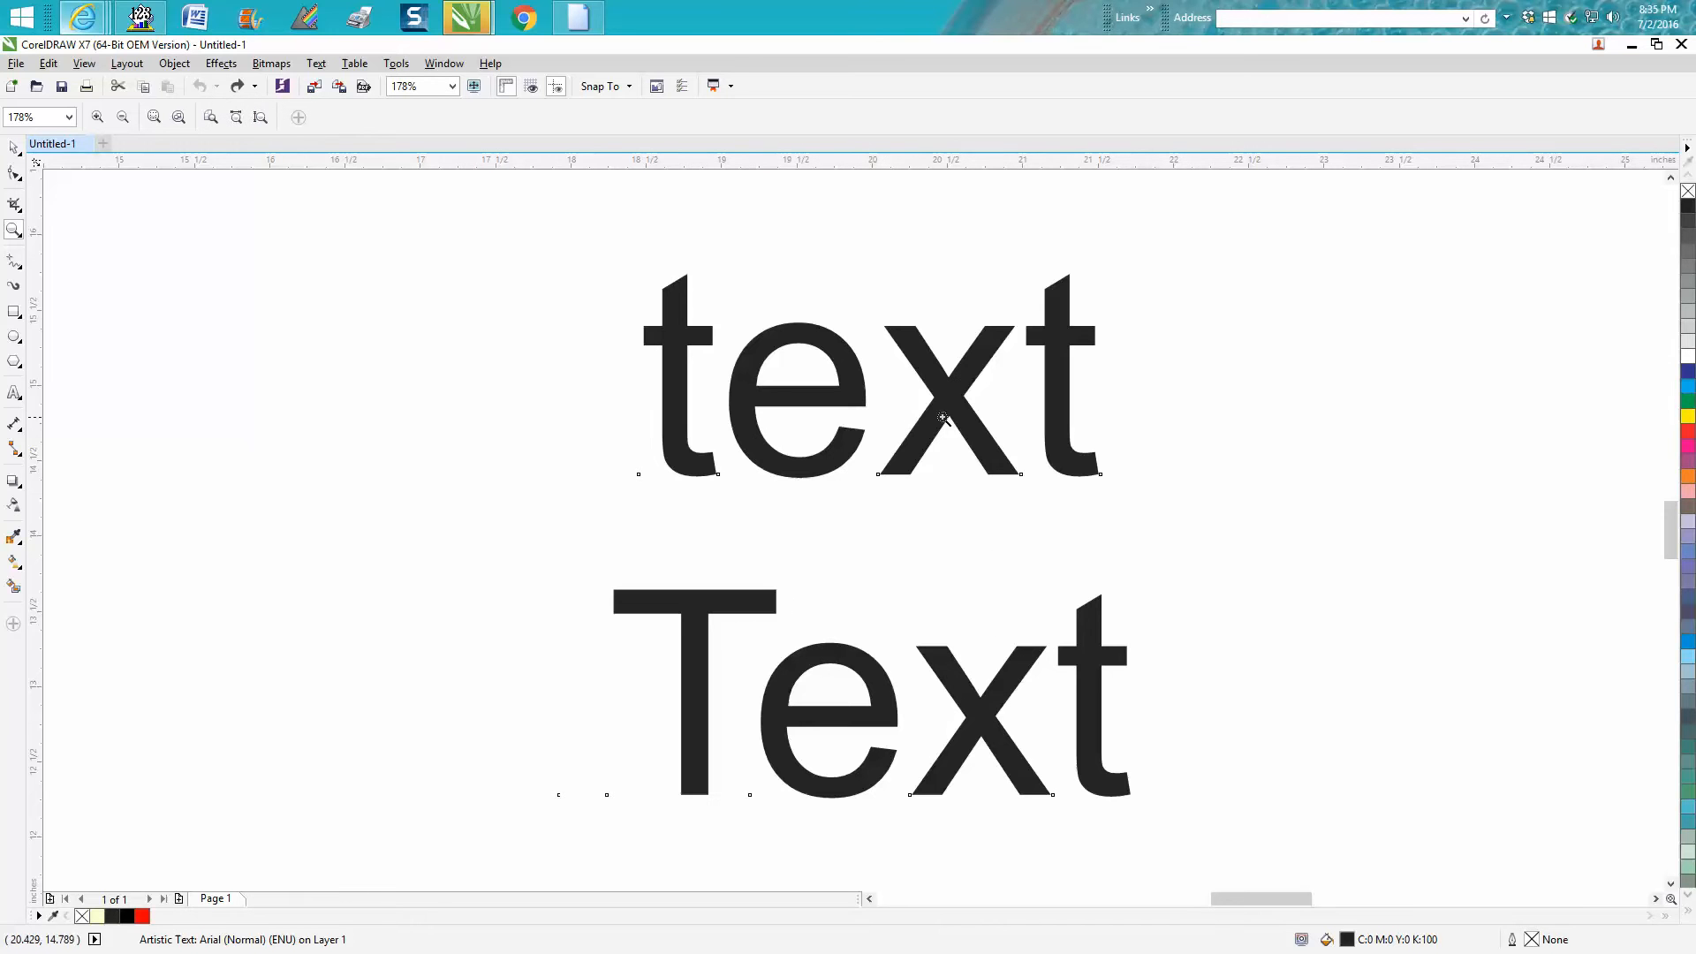
mouse_move(15, 147)
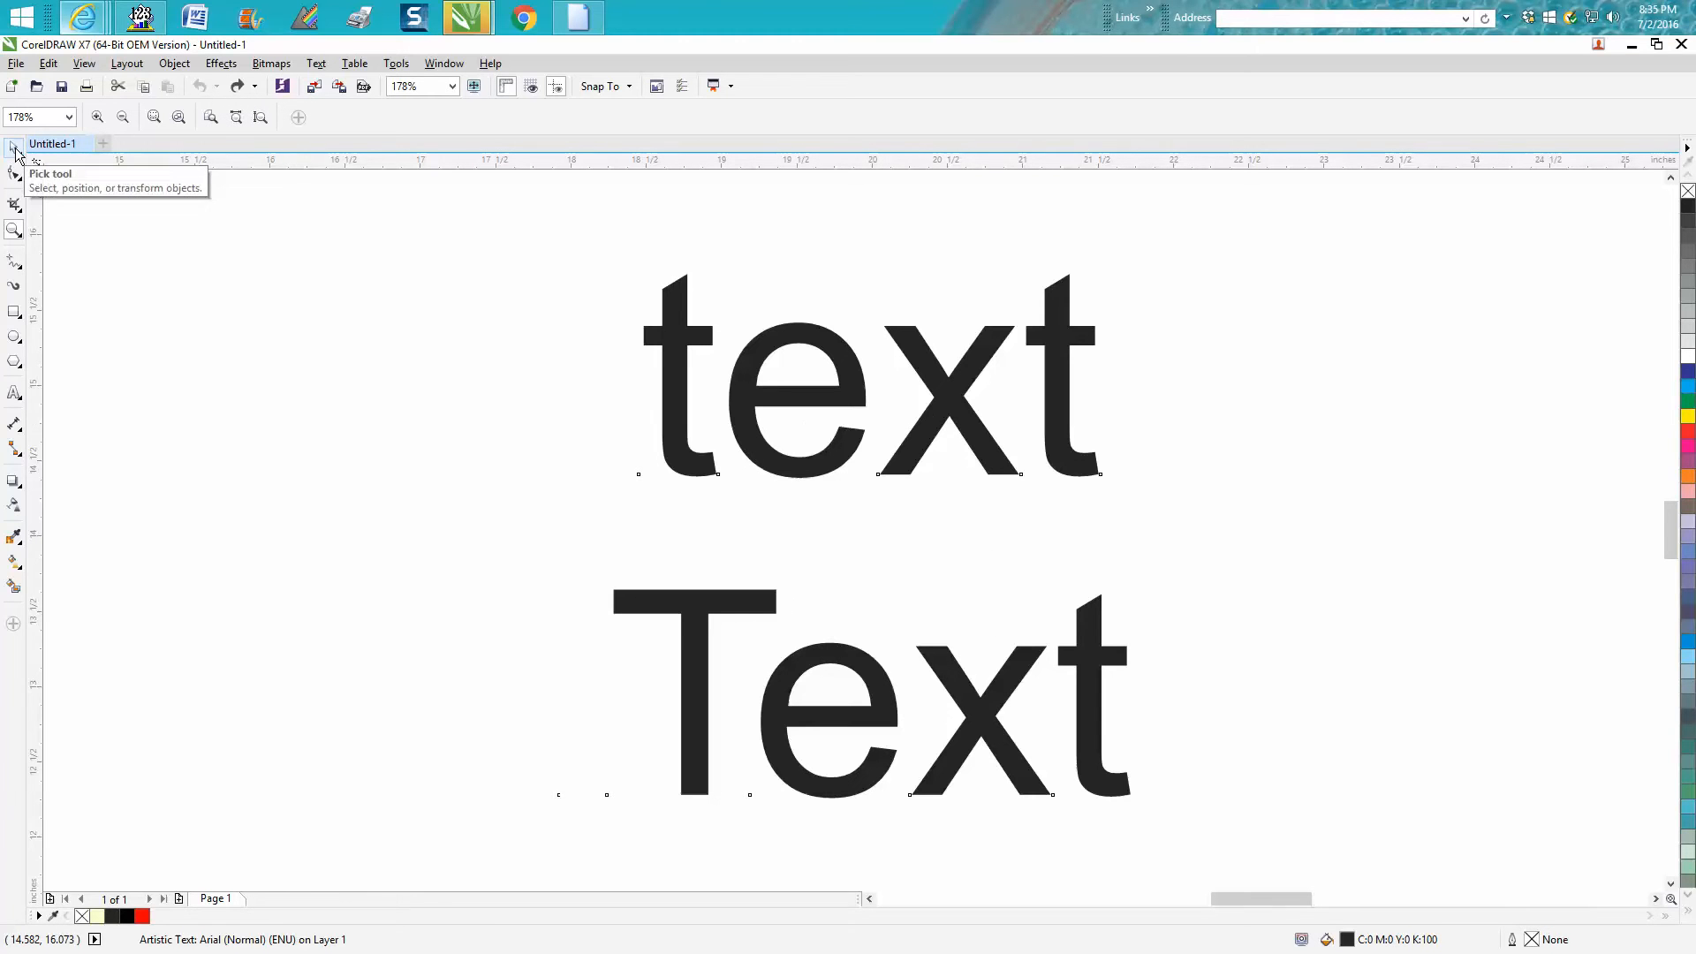
- Select both words and apply Small Caps (auto) from the Text Properties docker's Capitalization list
click(16, 148)
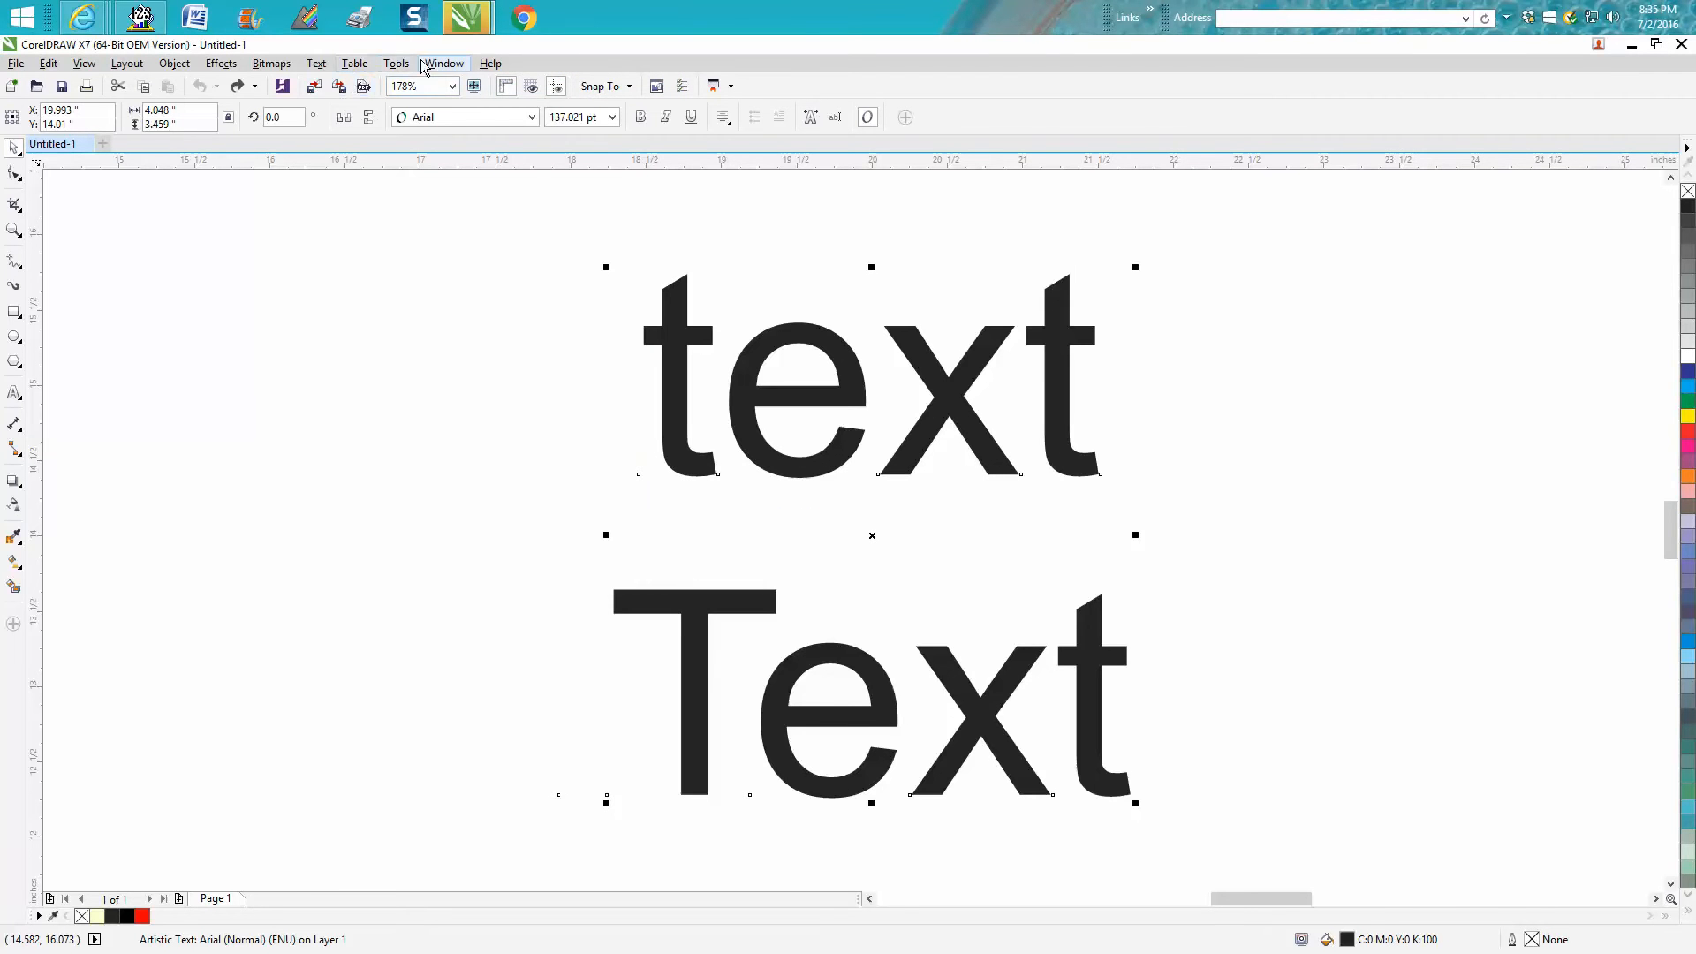
click(442, 64)
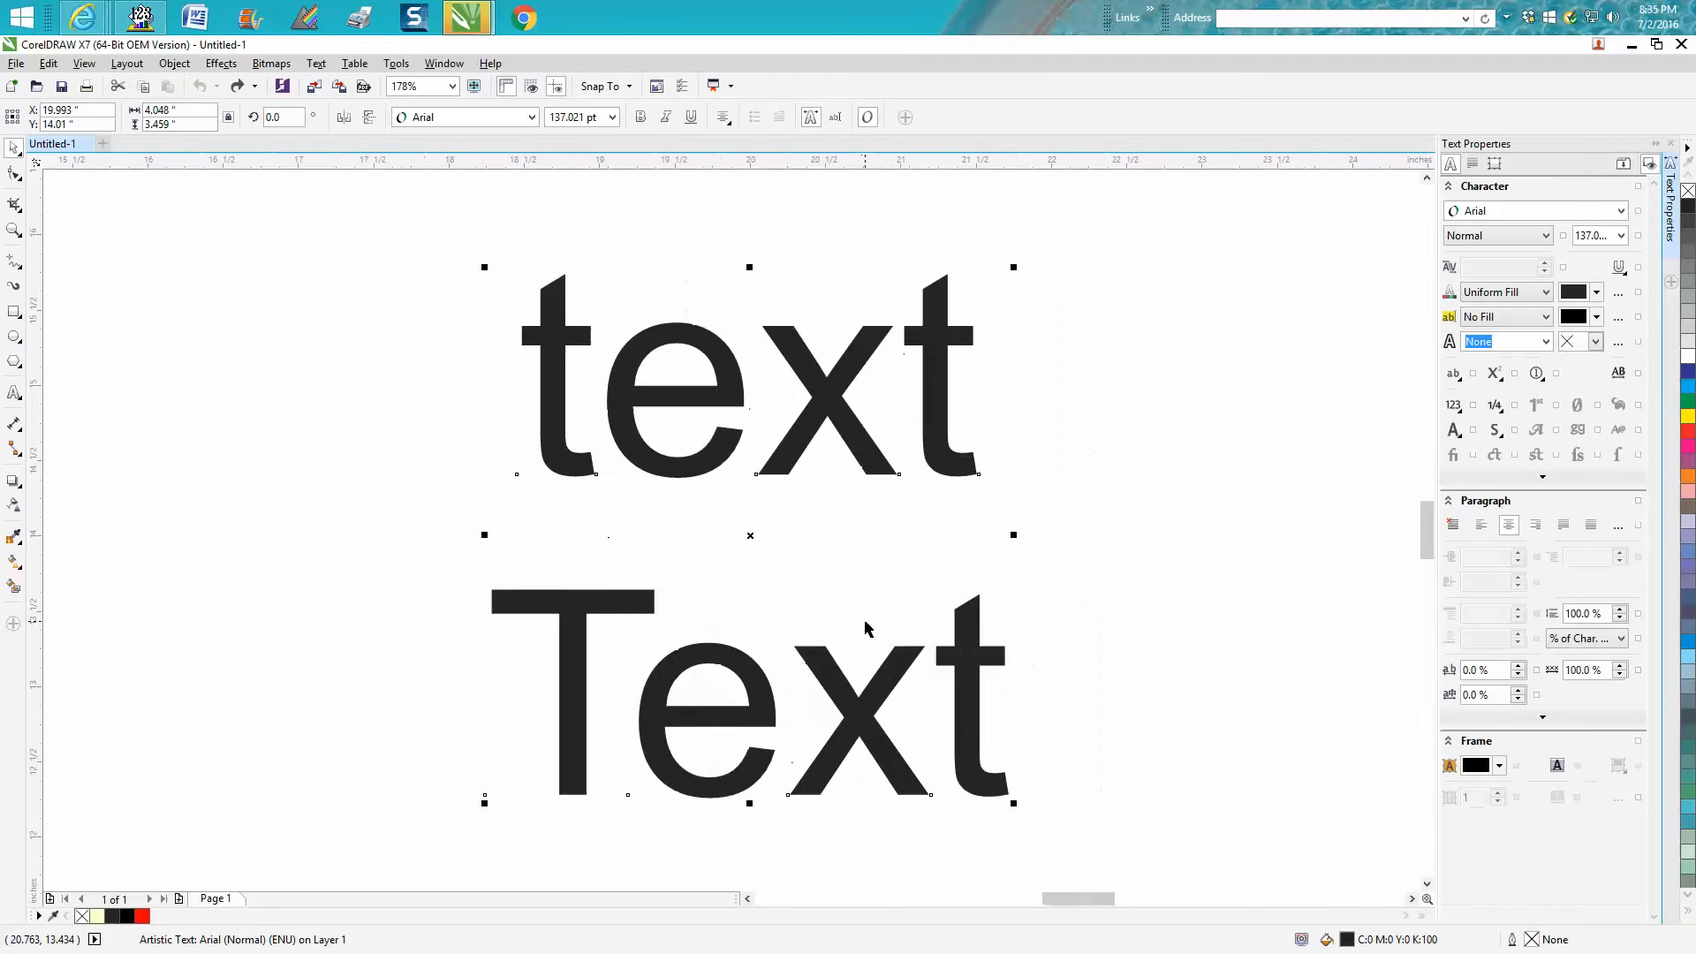
mouse_move(1006, 491)
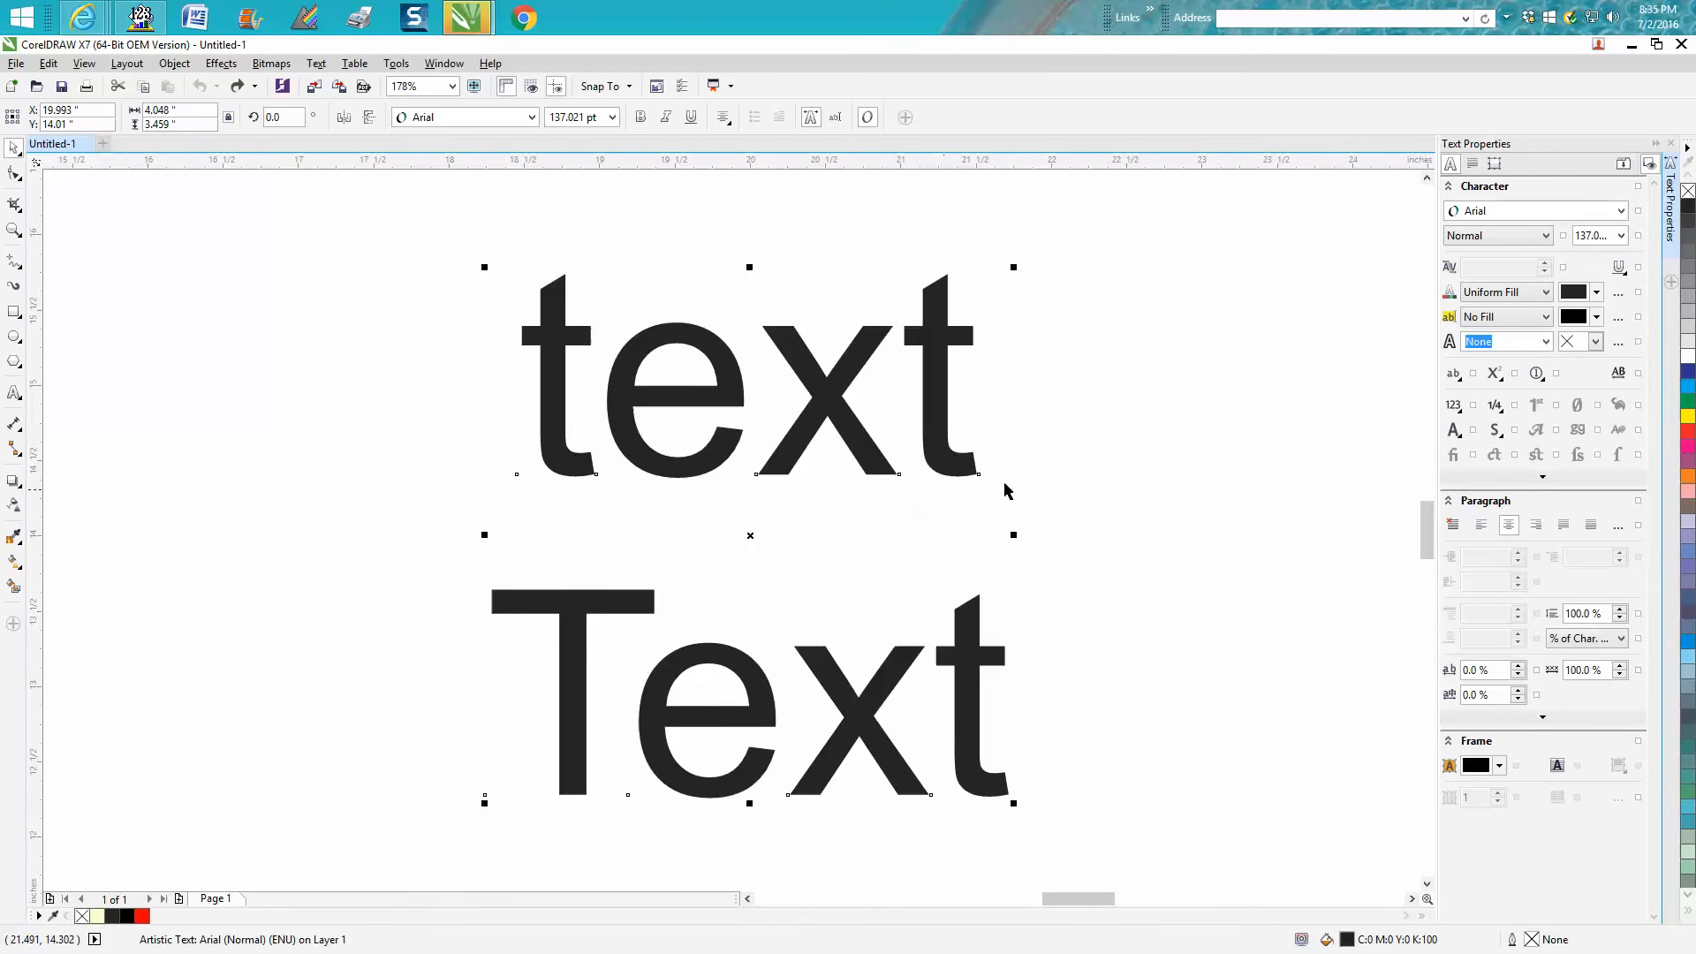
click(1454, 373)
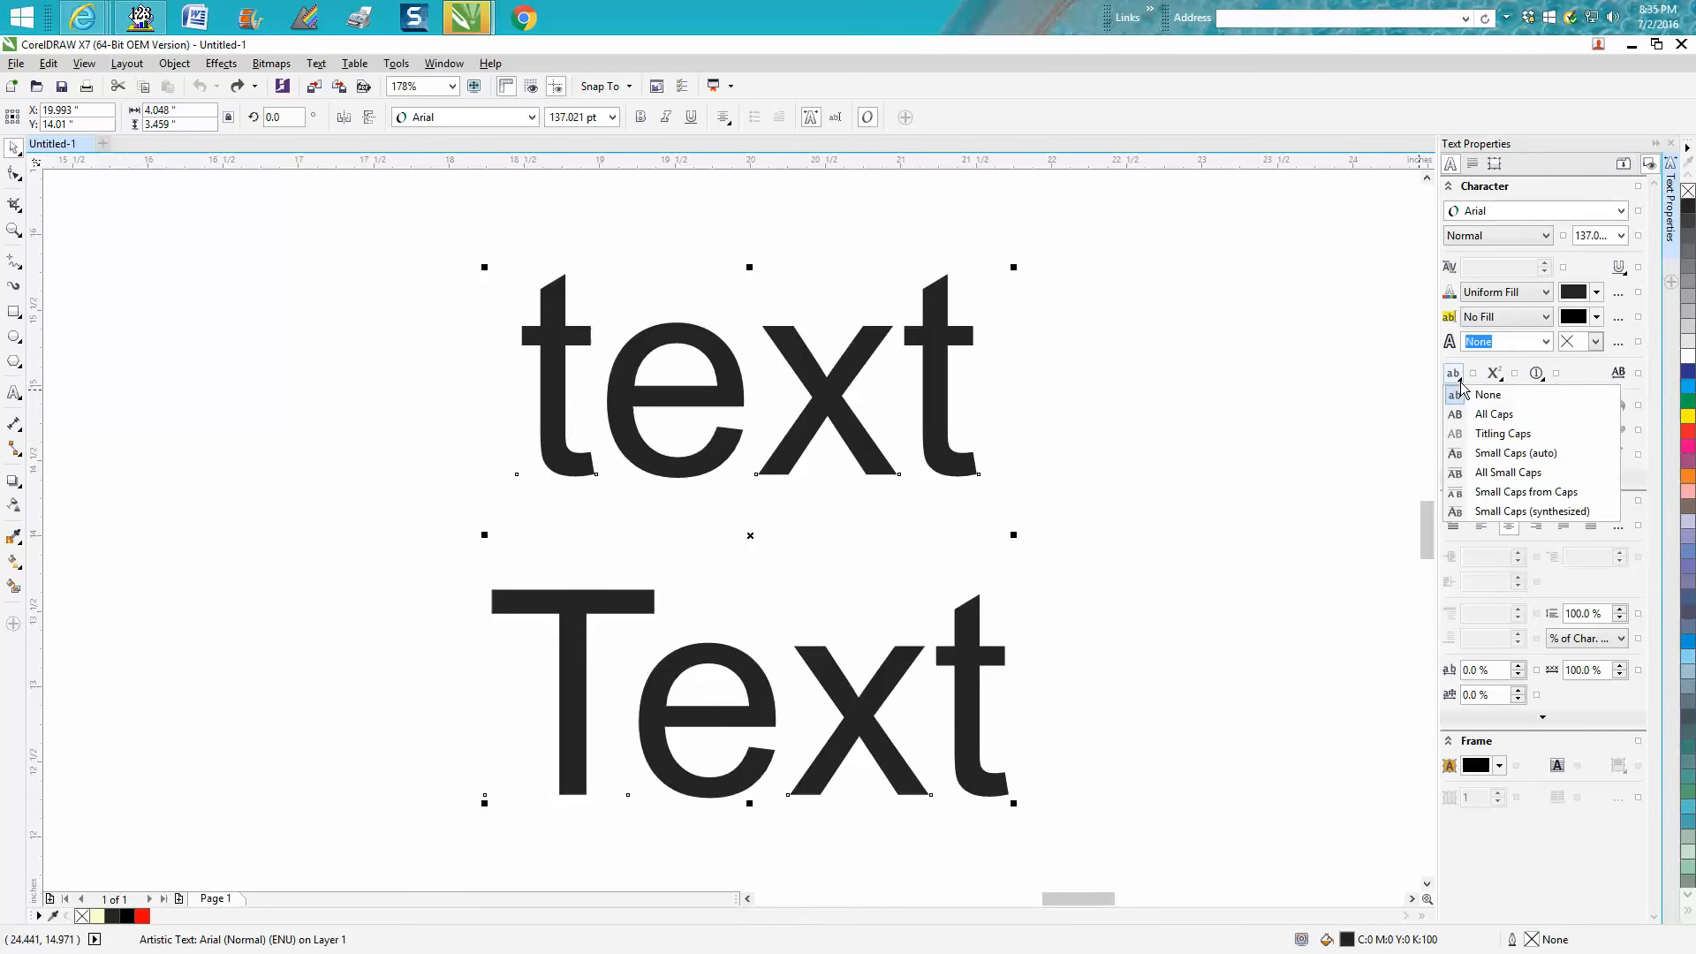
mouse_move(1516, 453)
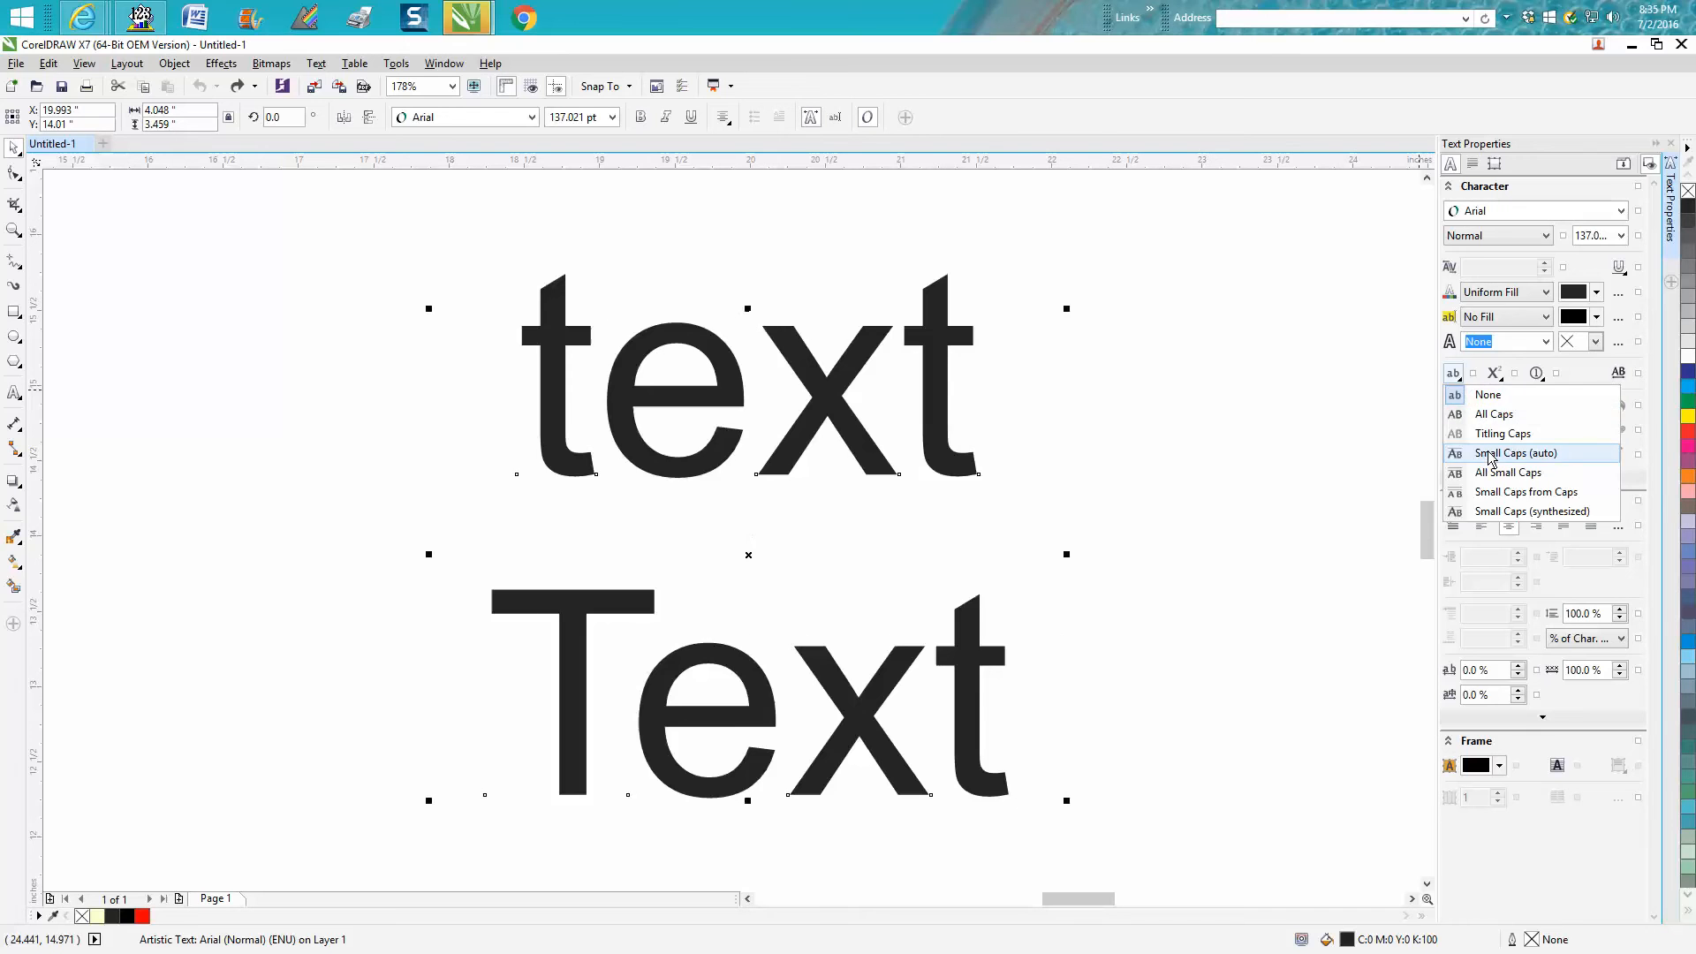
click(1494, 413)
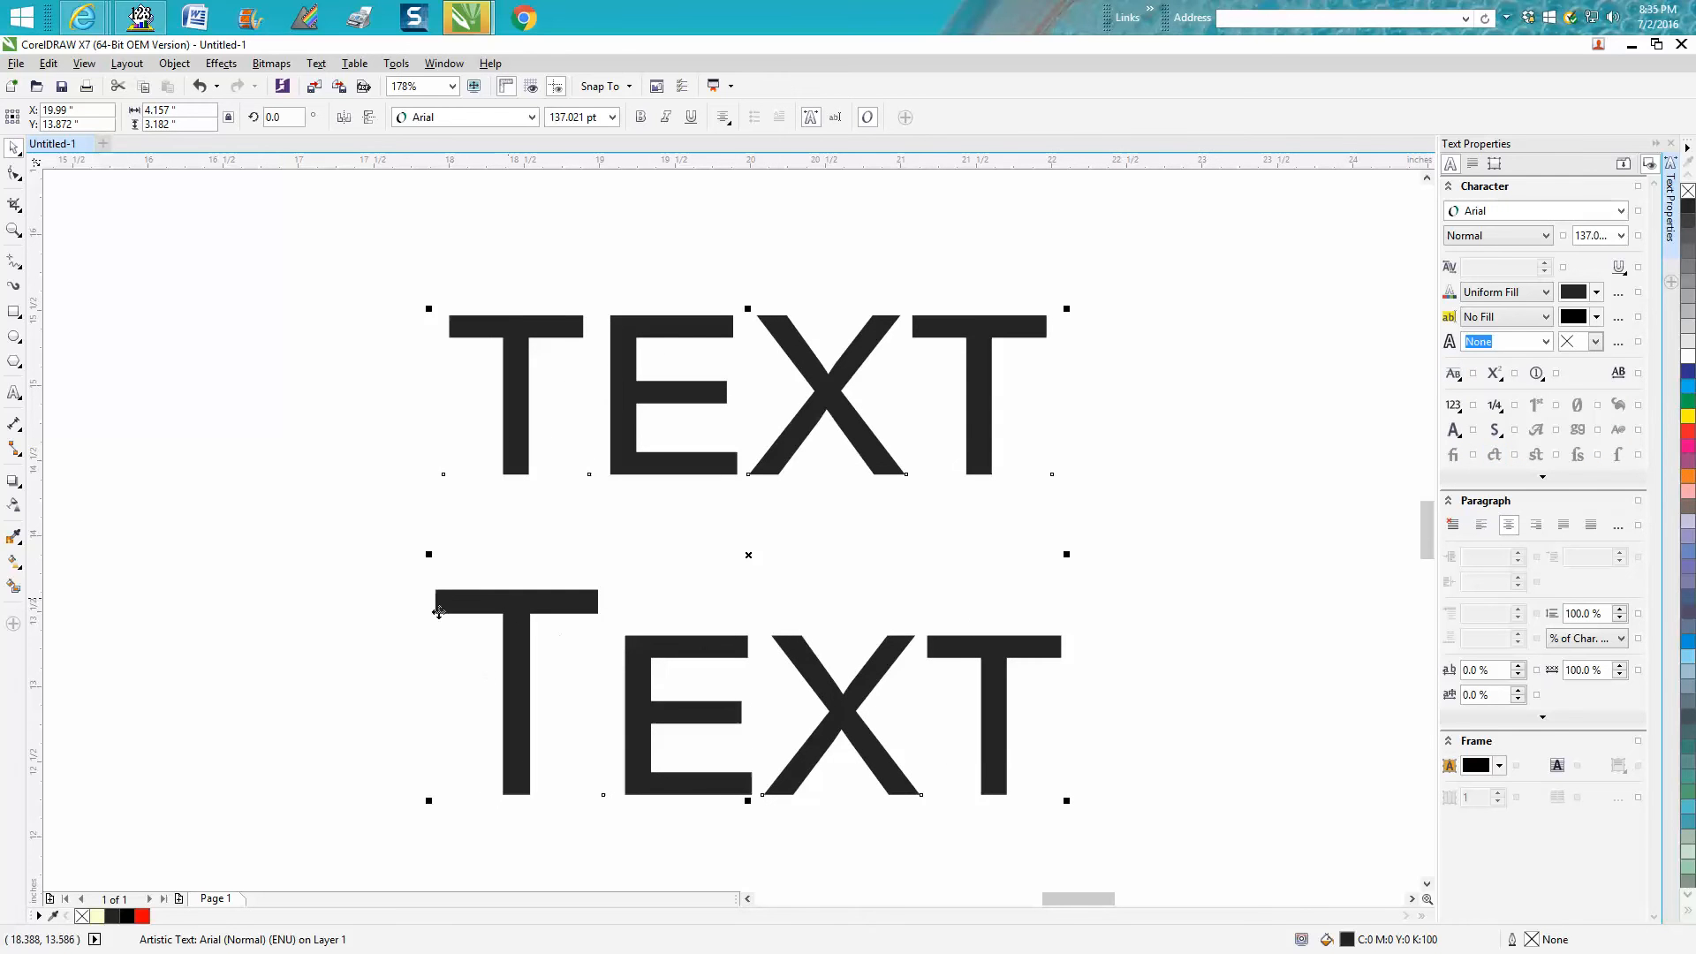
mouse_move(734, 677)
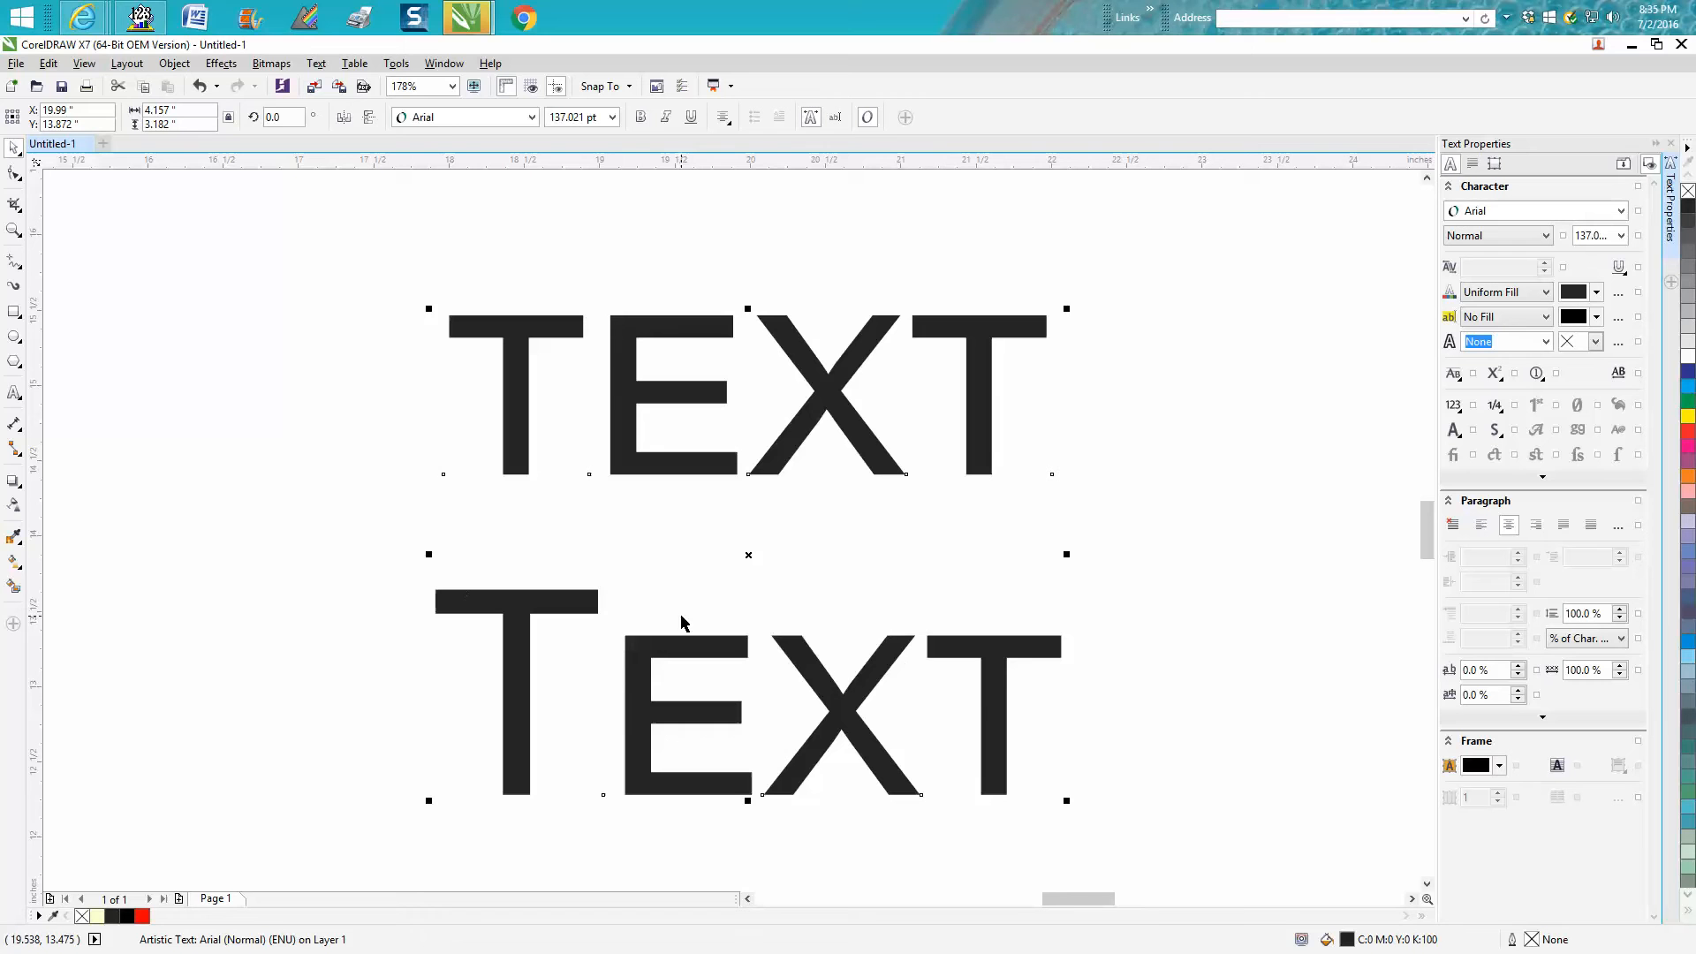
mouse_move(811, 671)
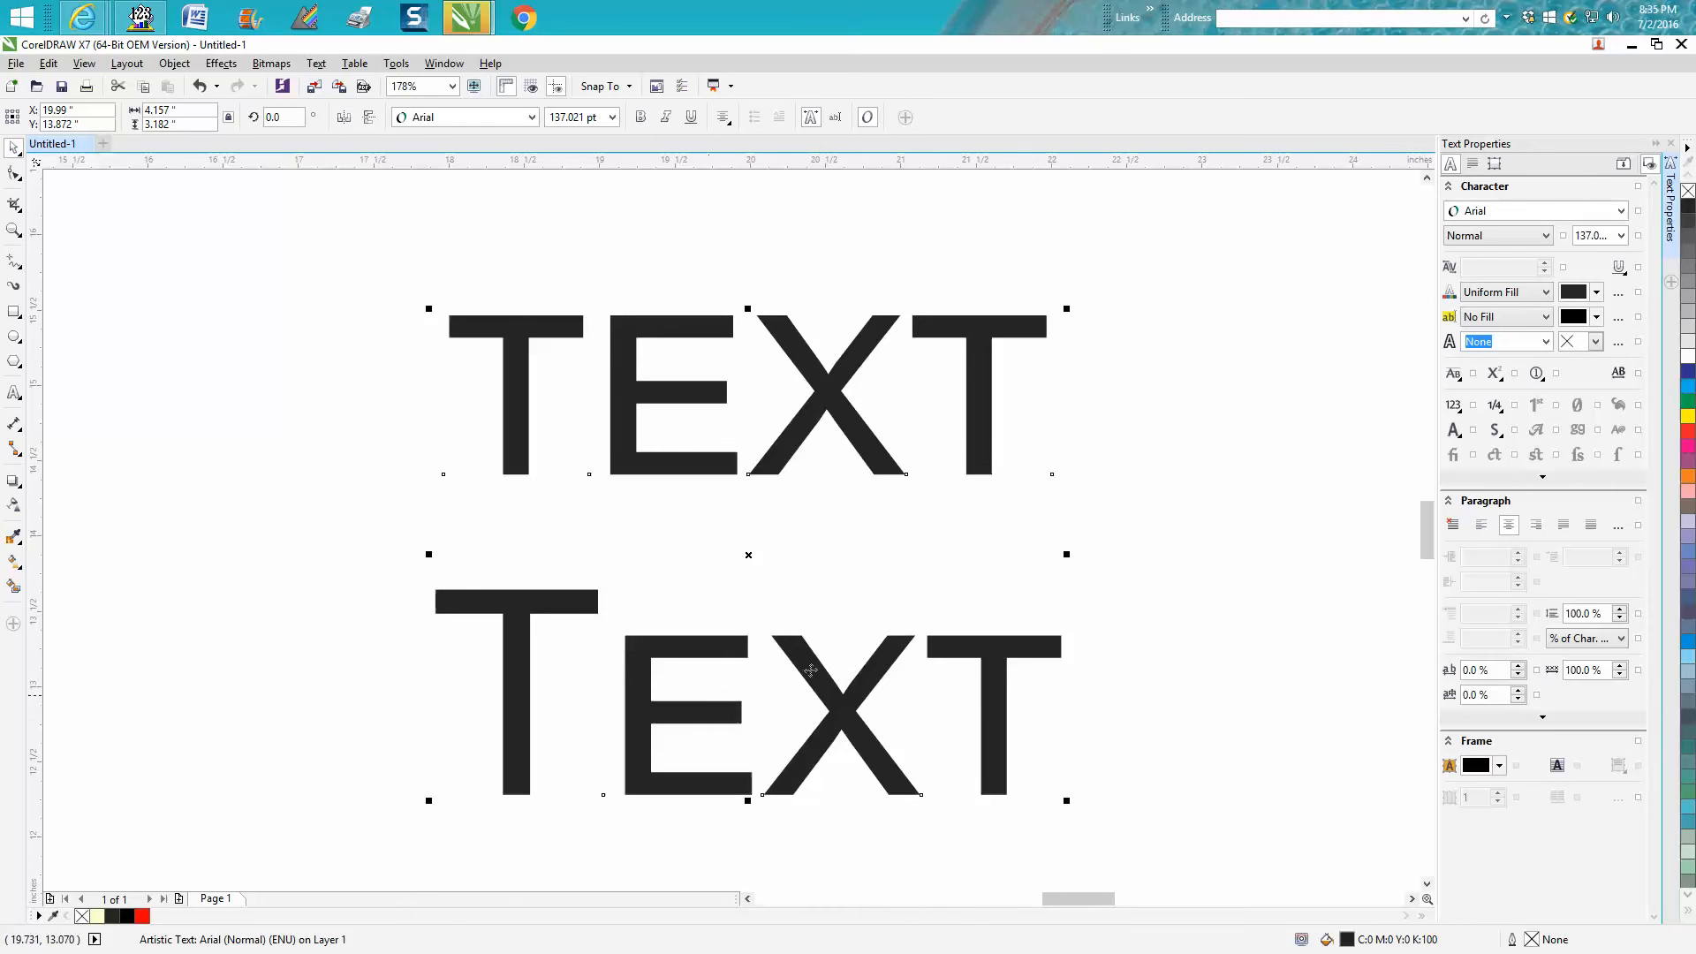
mouse_move(637, 776)
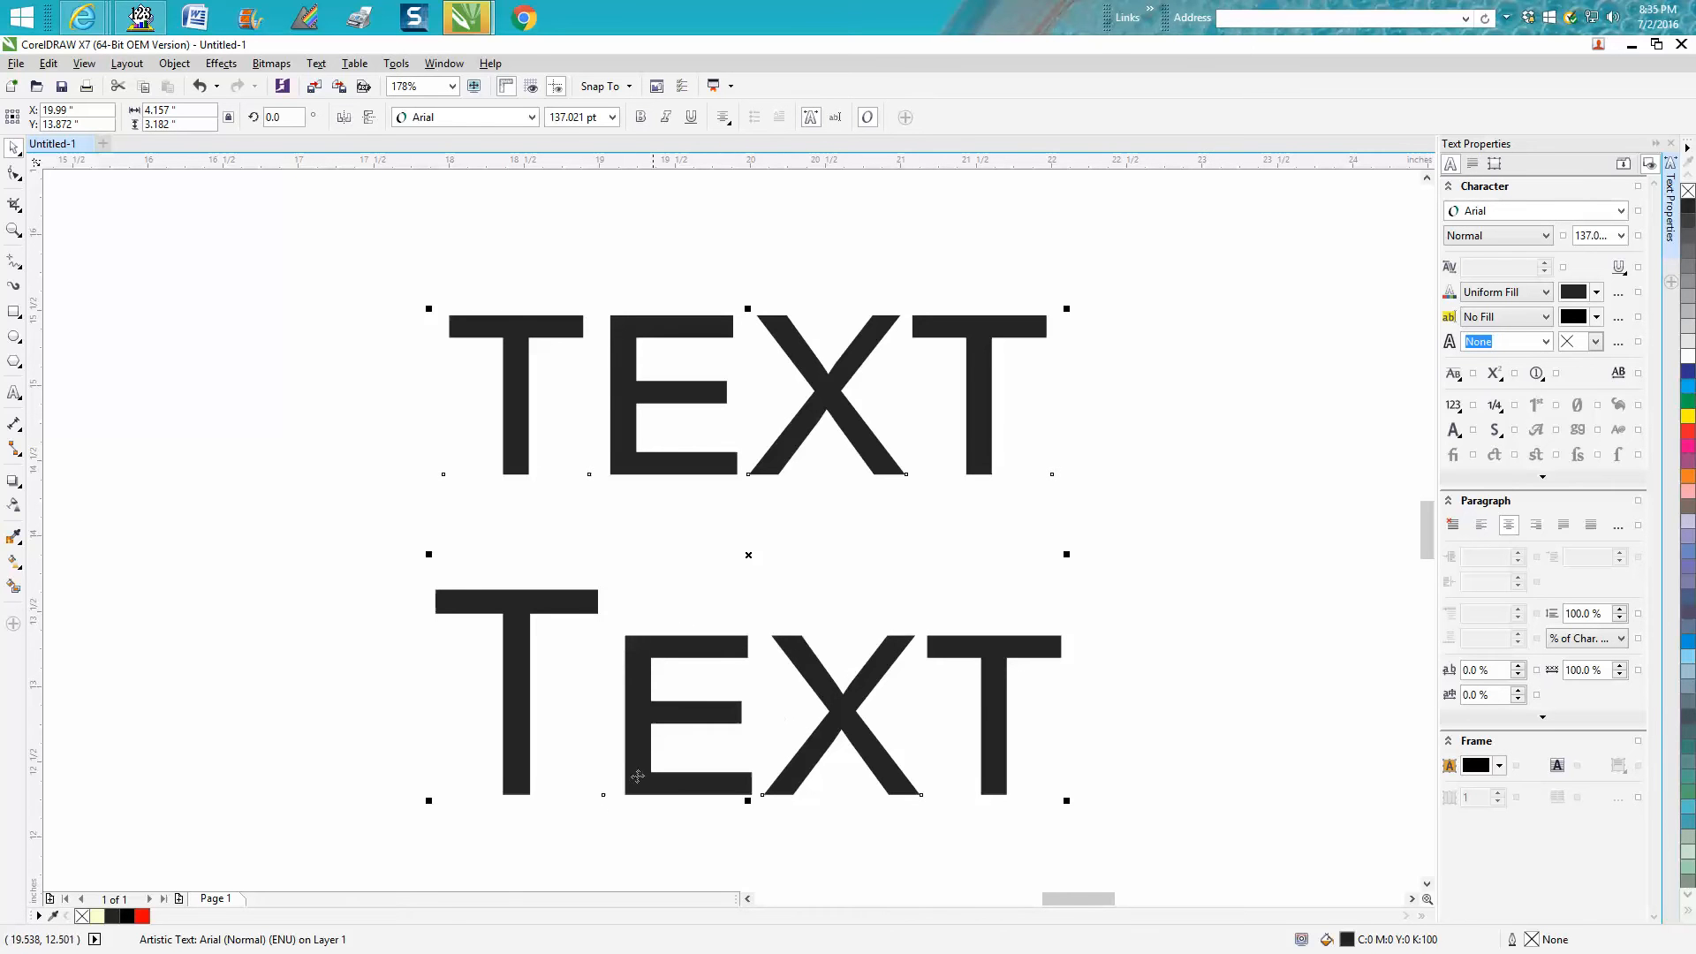
mouse_move(509, 667)
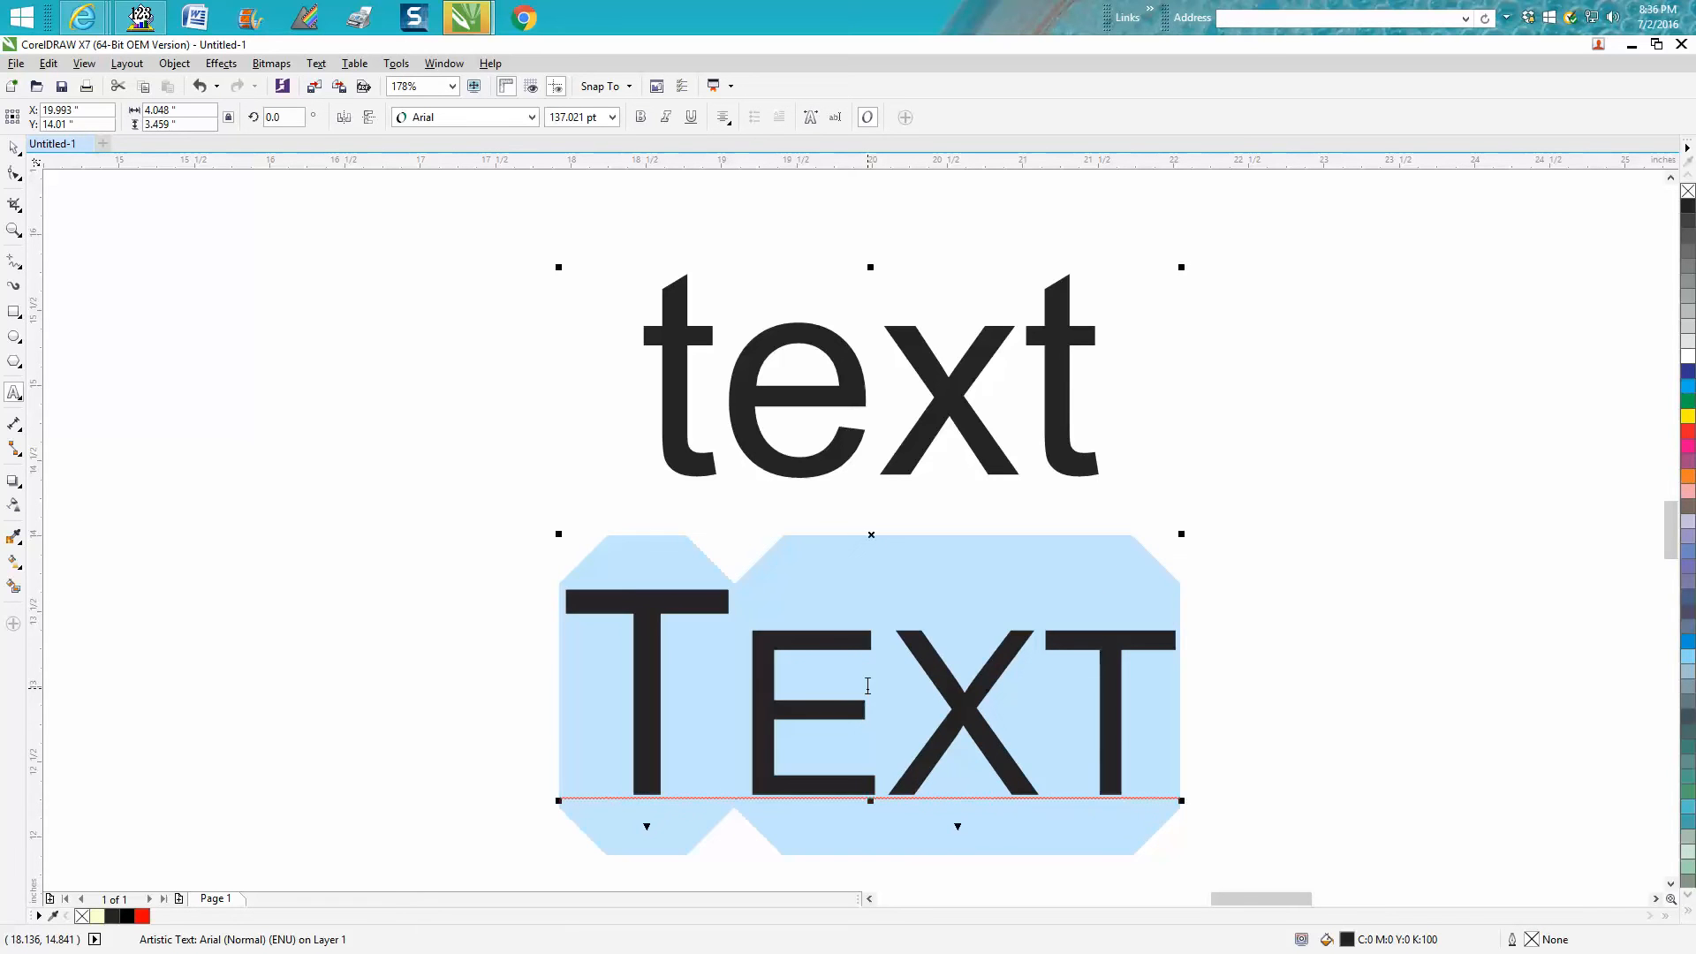
mouse_move(1028, 752)
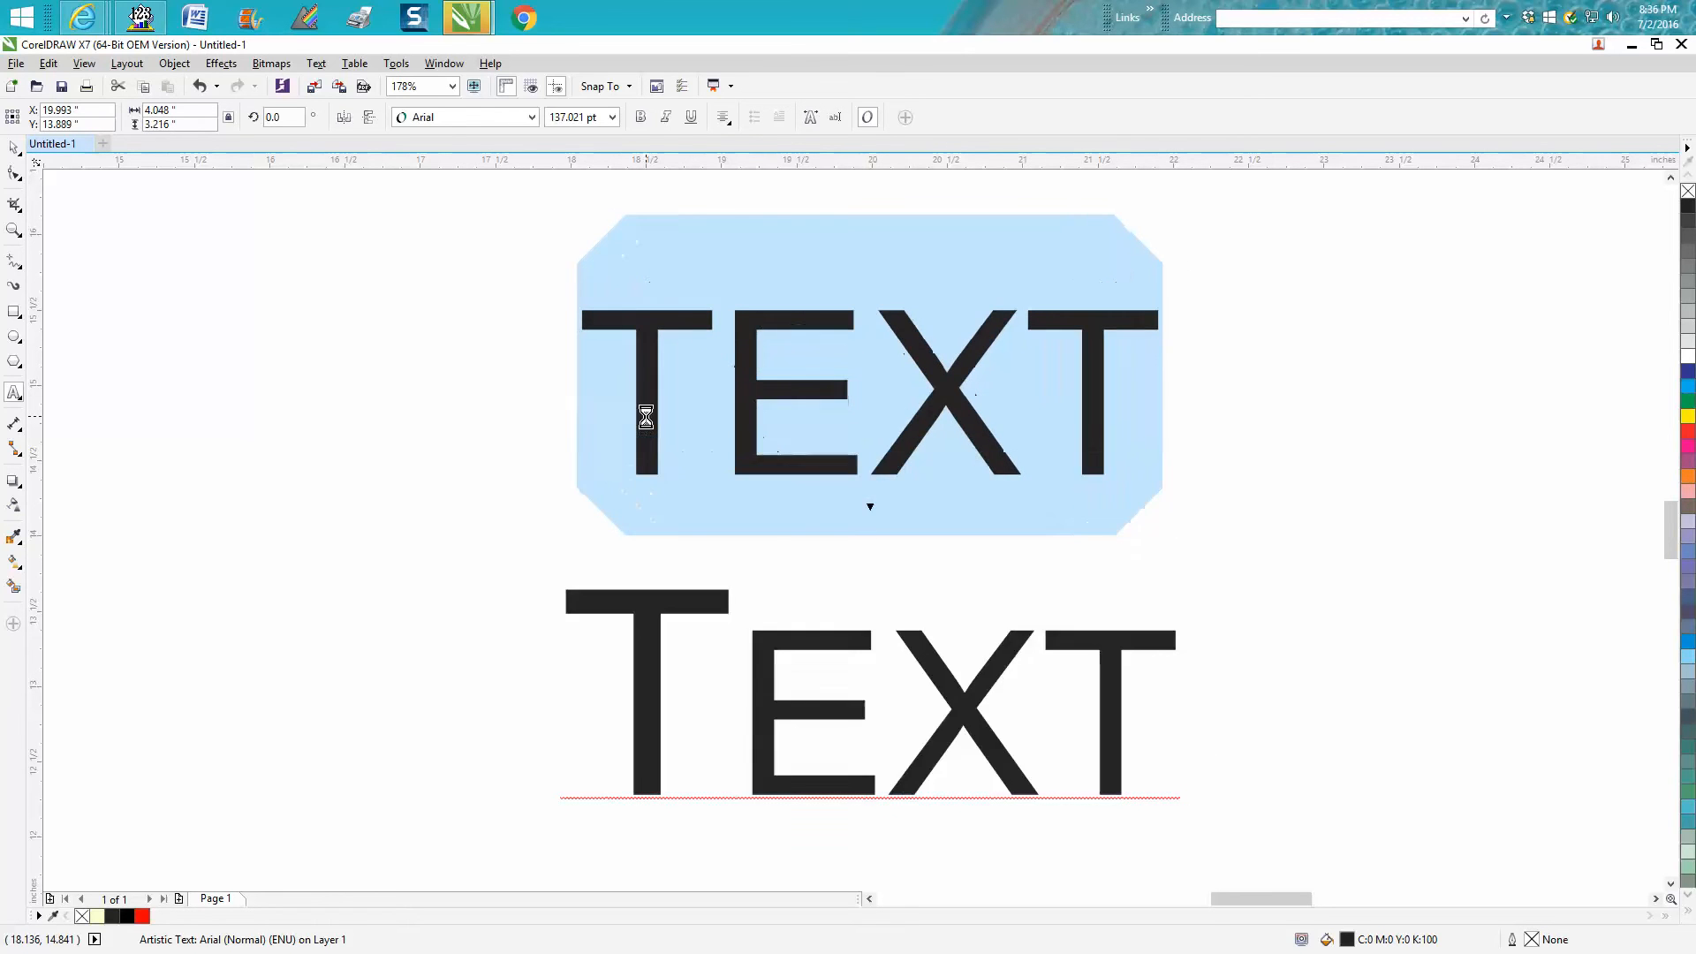
- Undo the small caps on the upper word so it reads as plain lowercase 'text' again
click(850, 440)
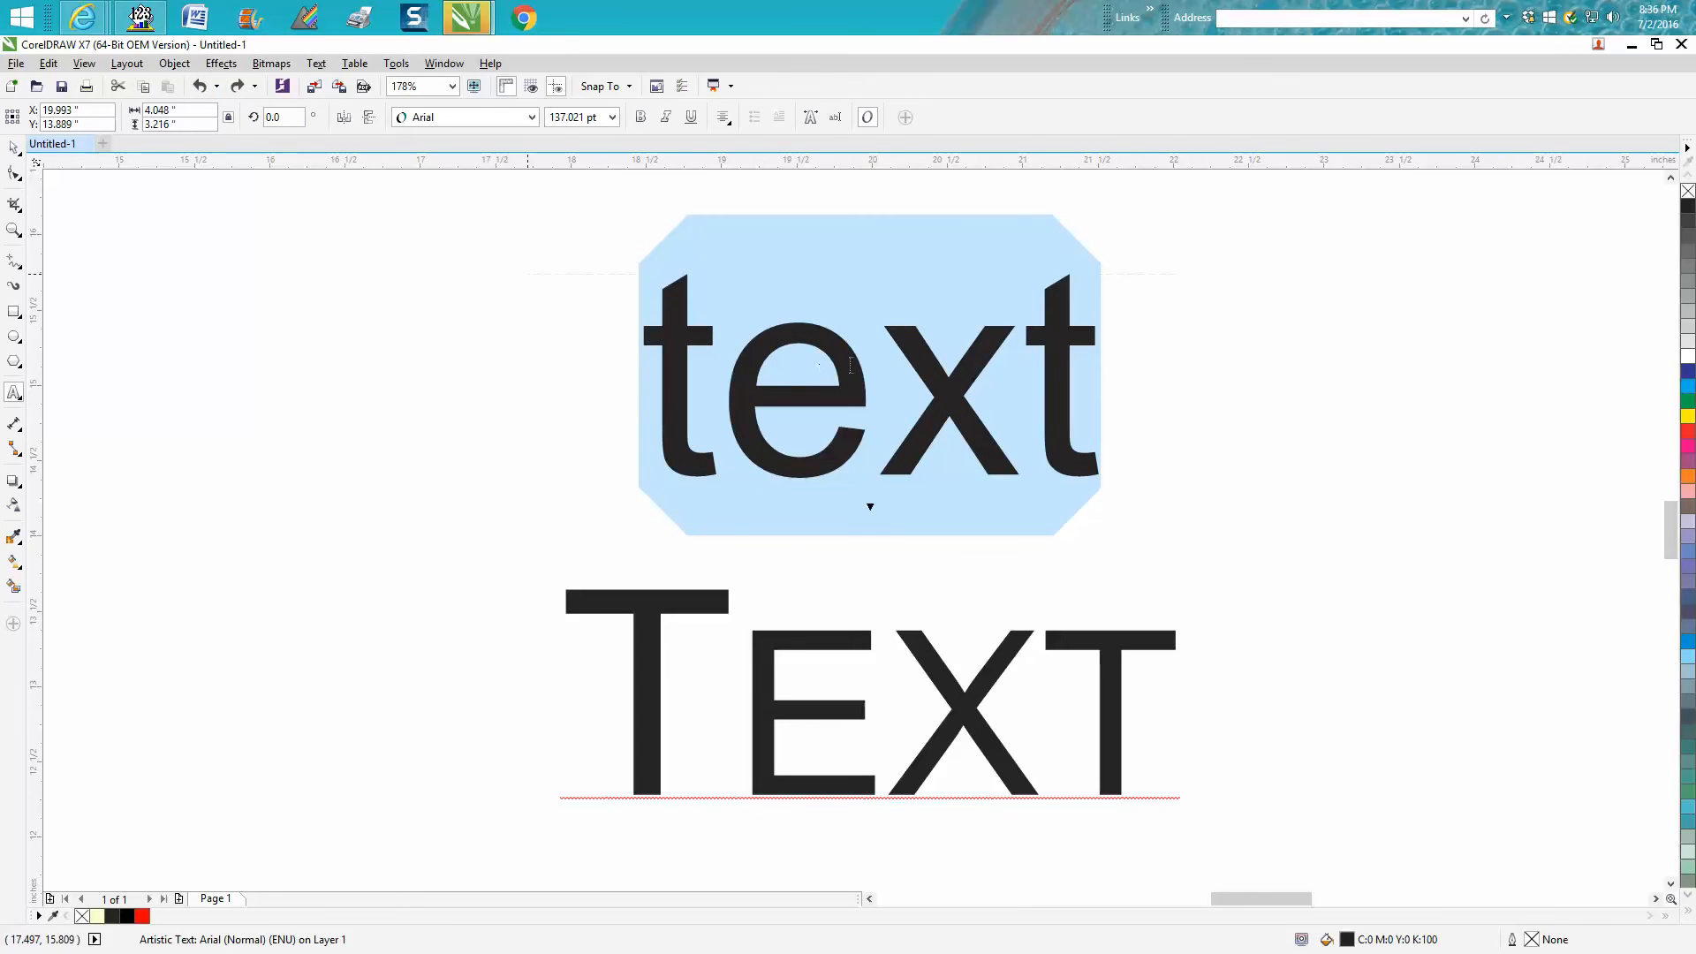
mouse_move(276, 110)
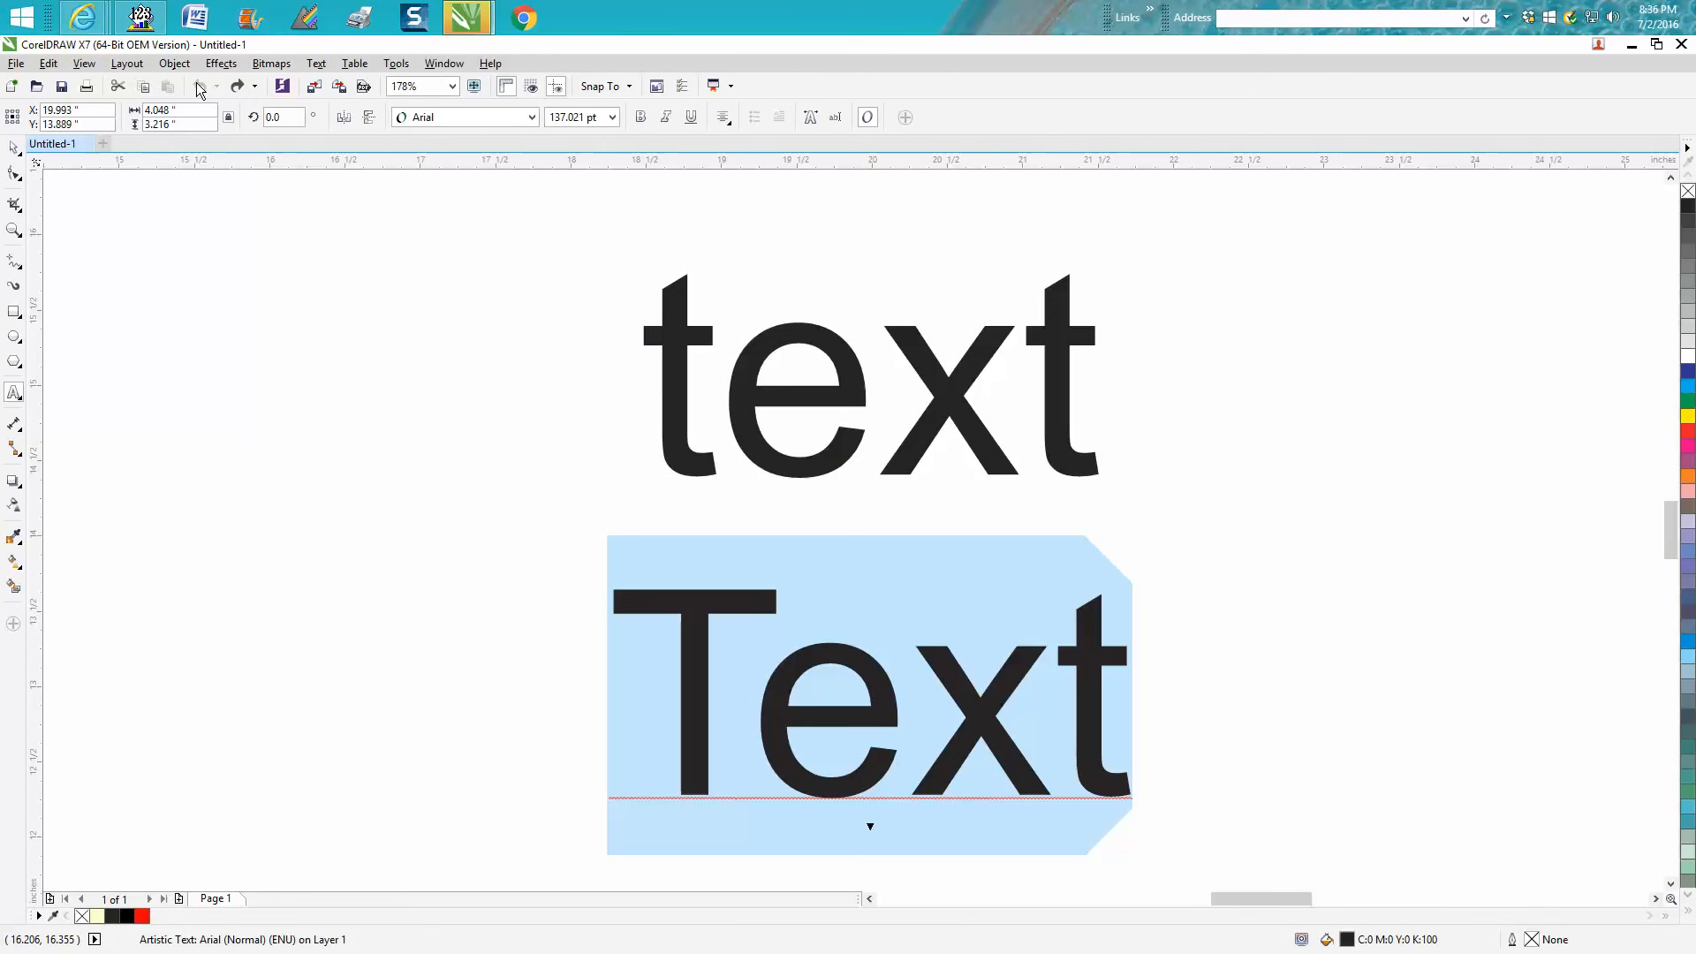
mouse_move(771, 646)
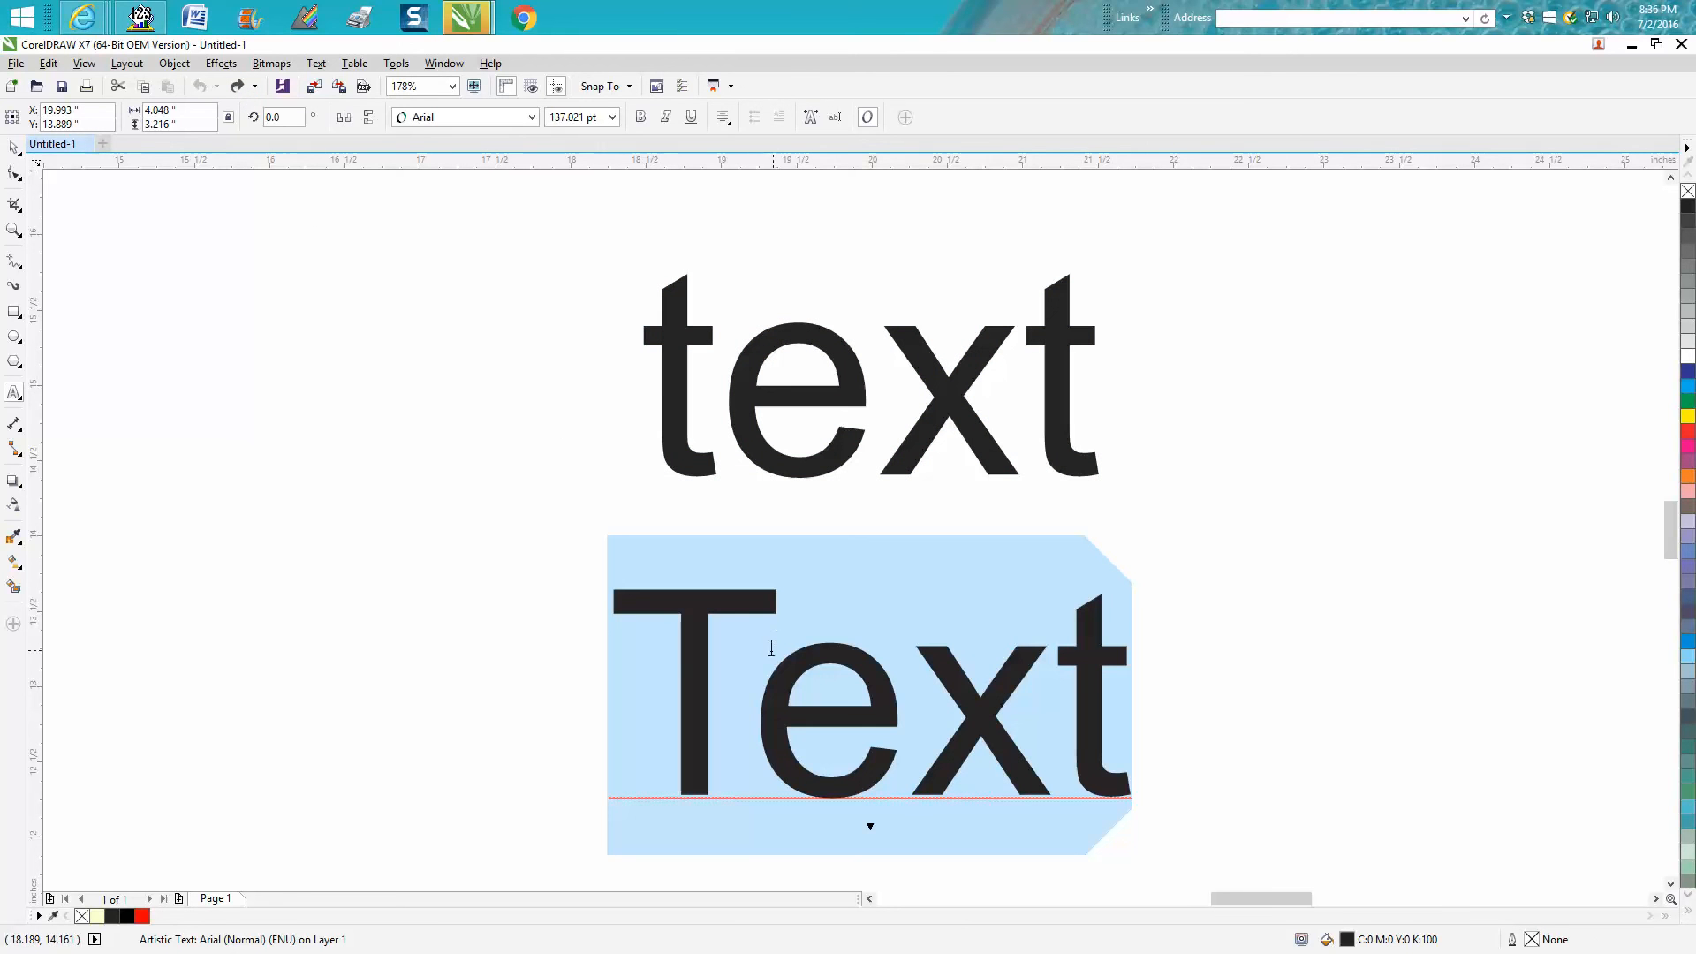
mouse_move(807, 620)
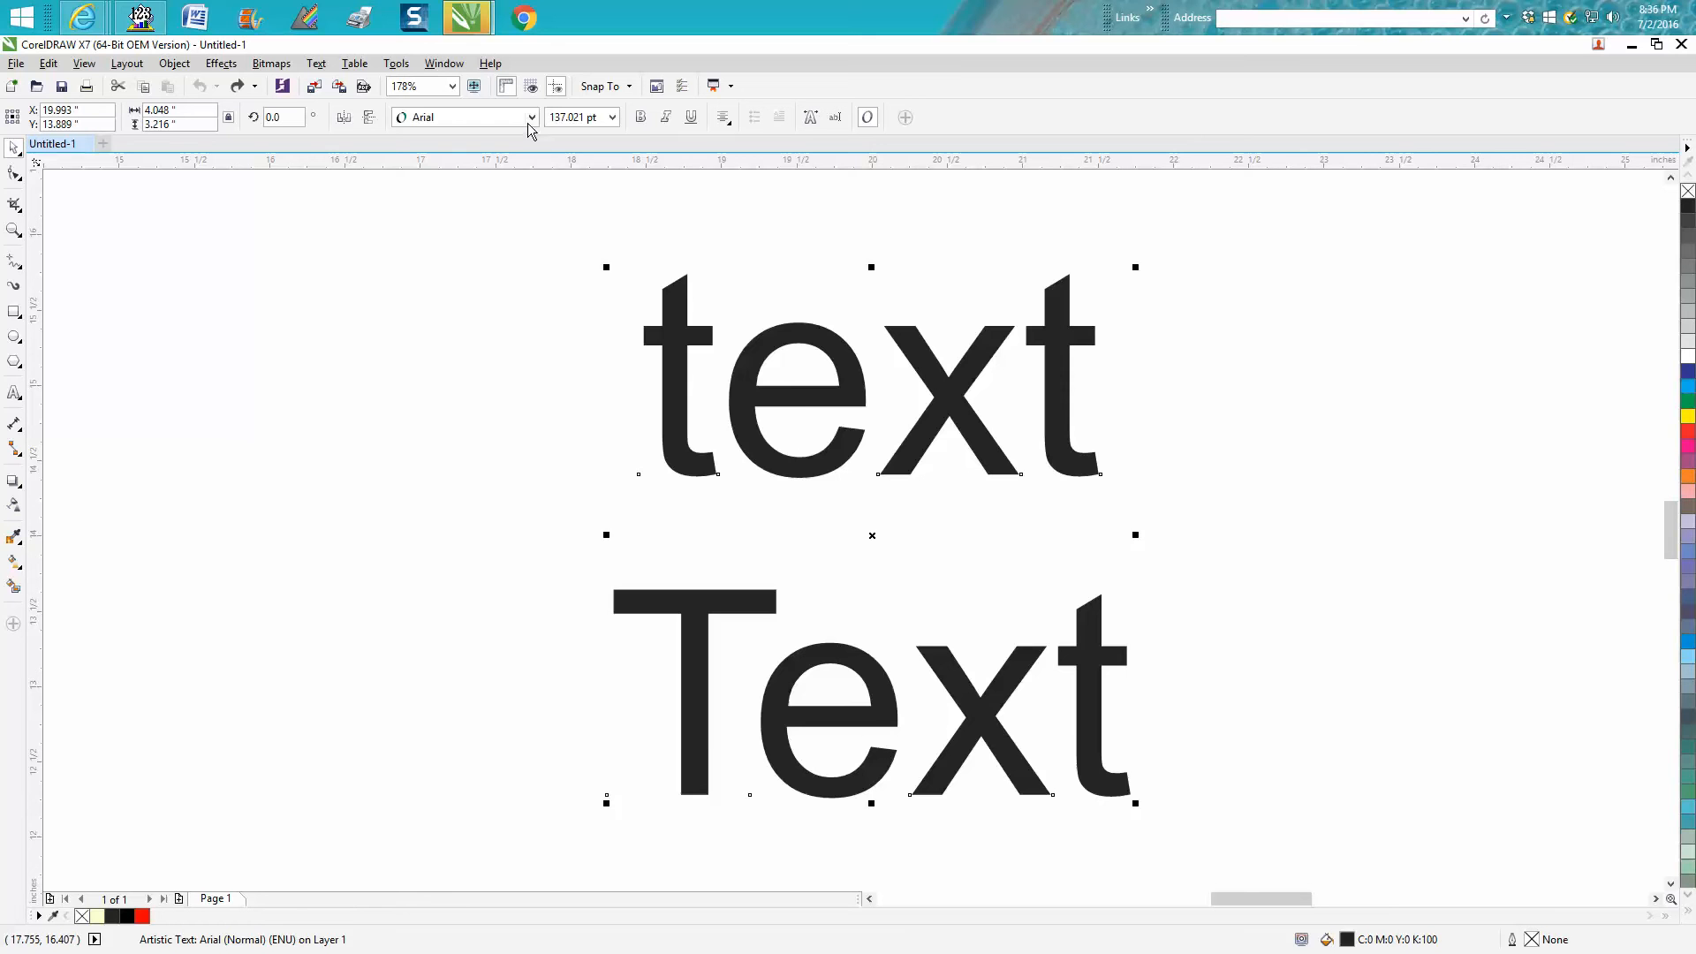
- Browse the property bar Font list and set both words in Rockwell Bold instead of Arial
click(528, 117)
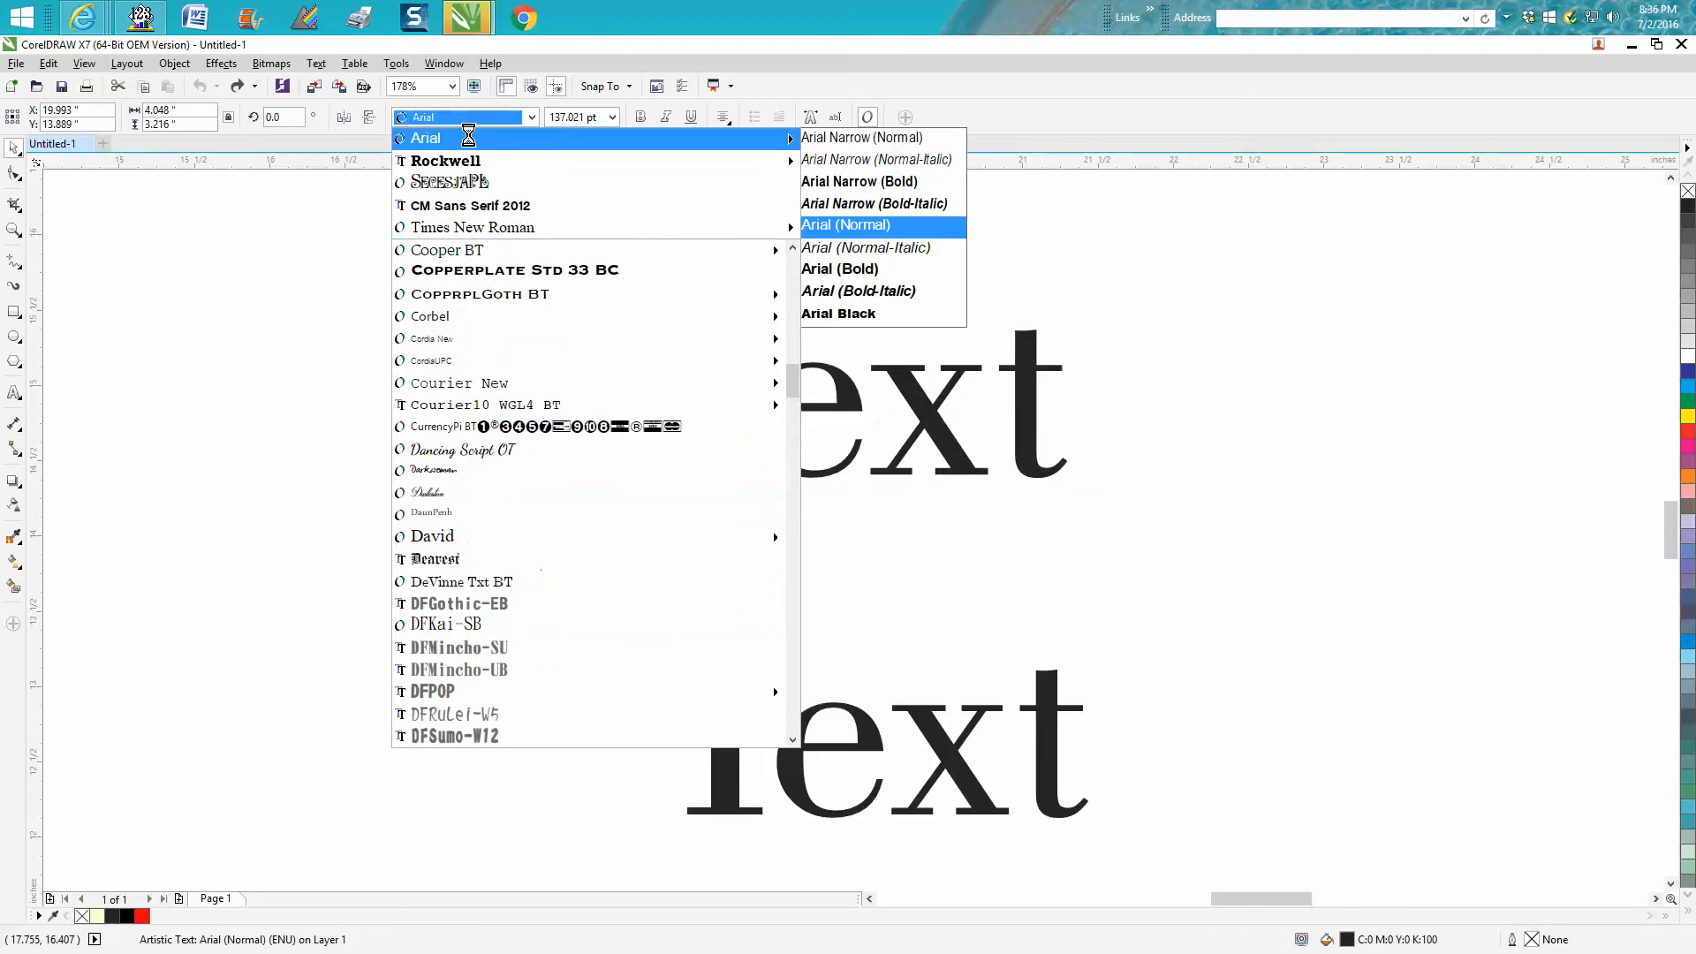
click(846, 225)
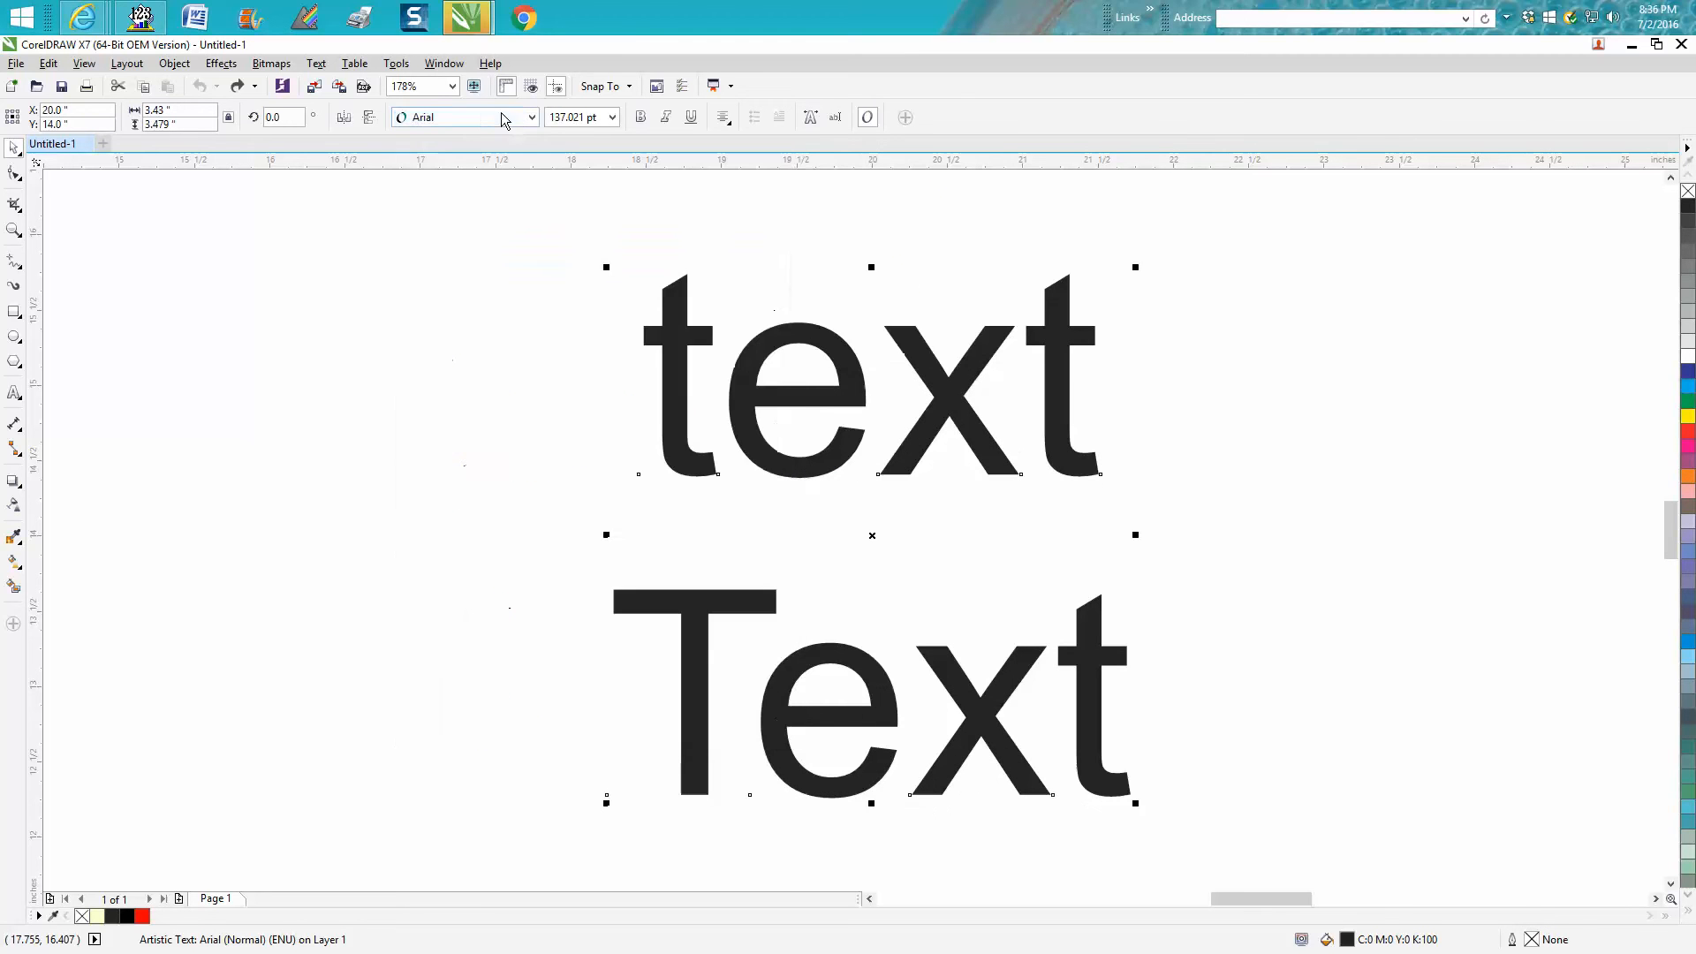
click(529, 117)
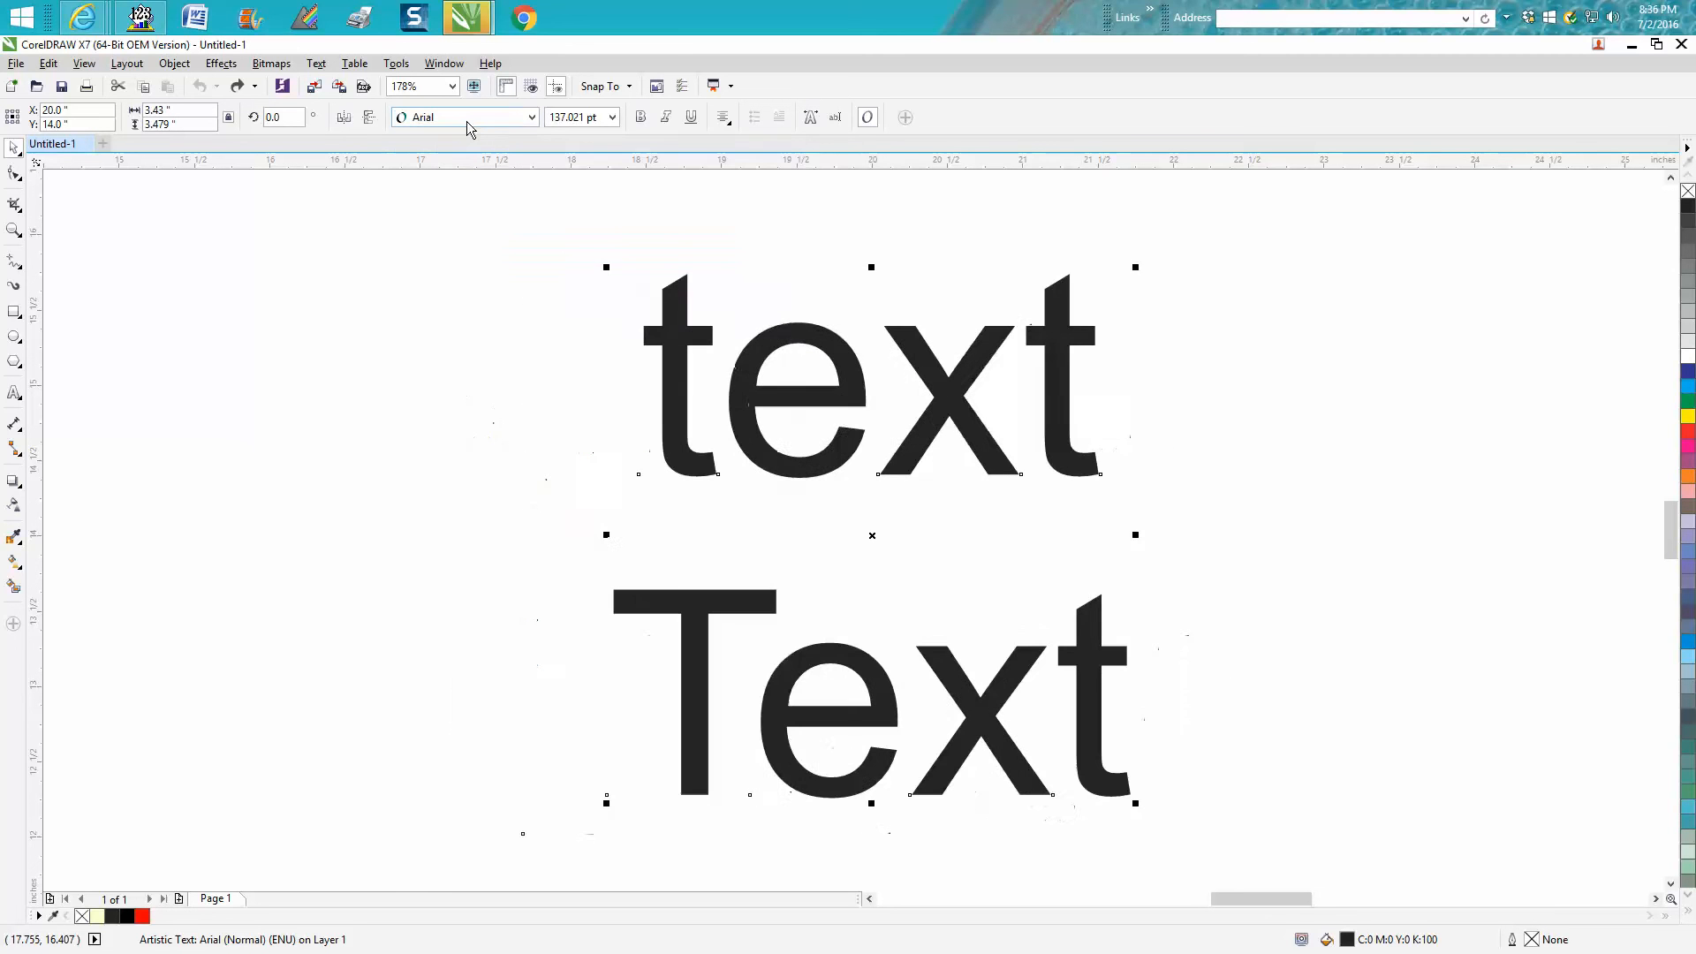
click(530, 116)
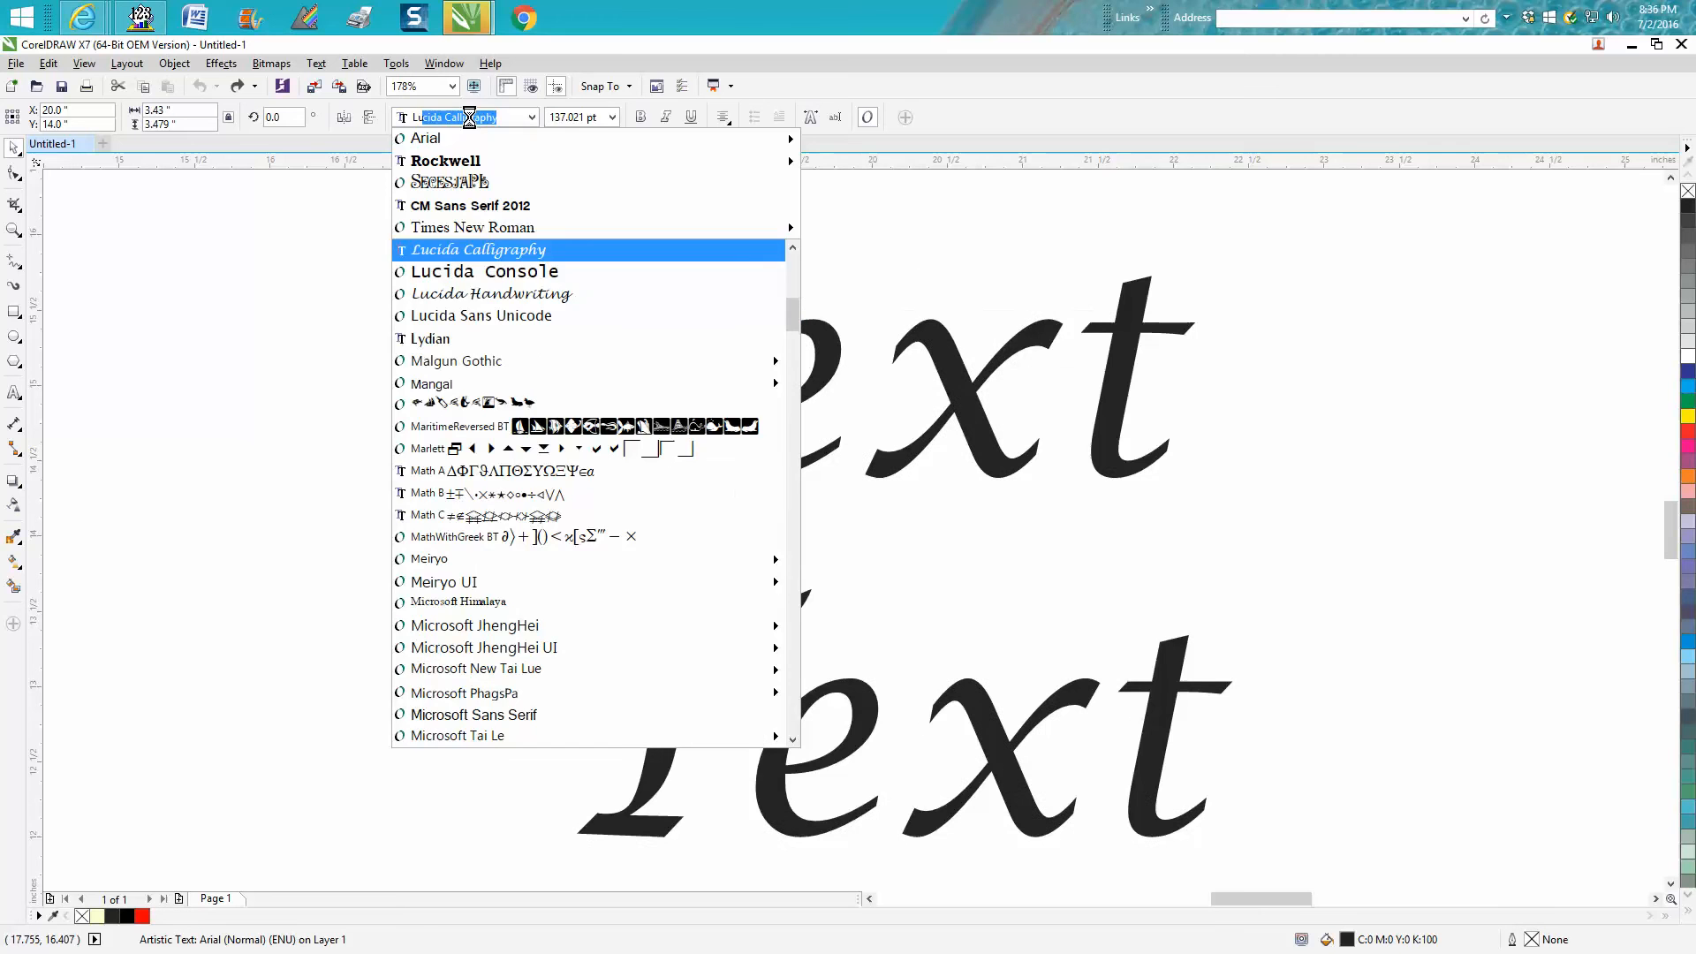
click(477, 249)
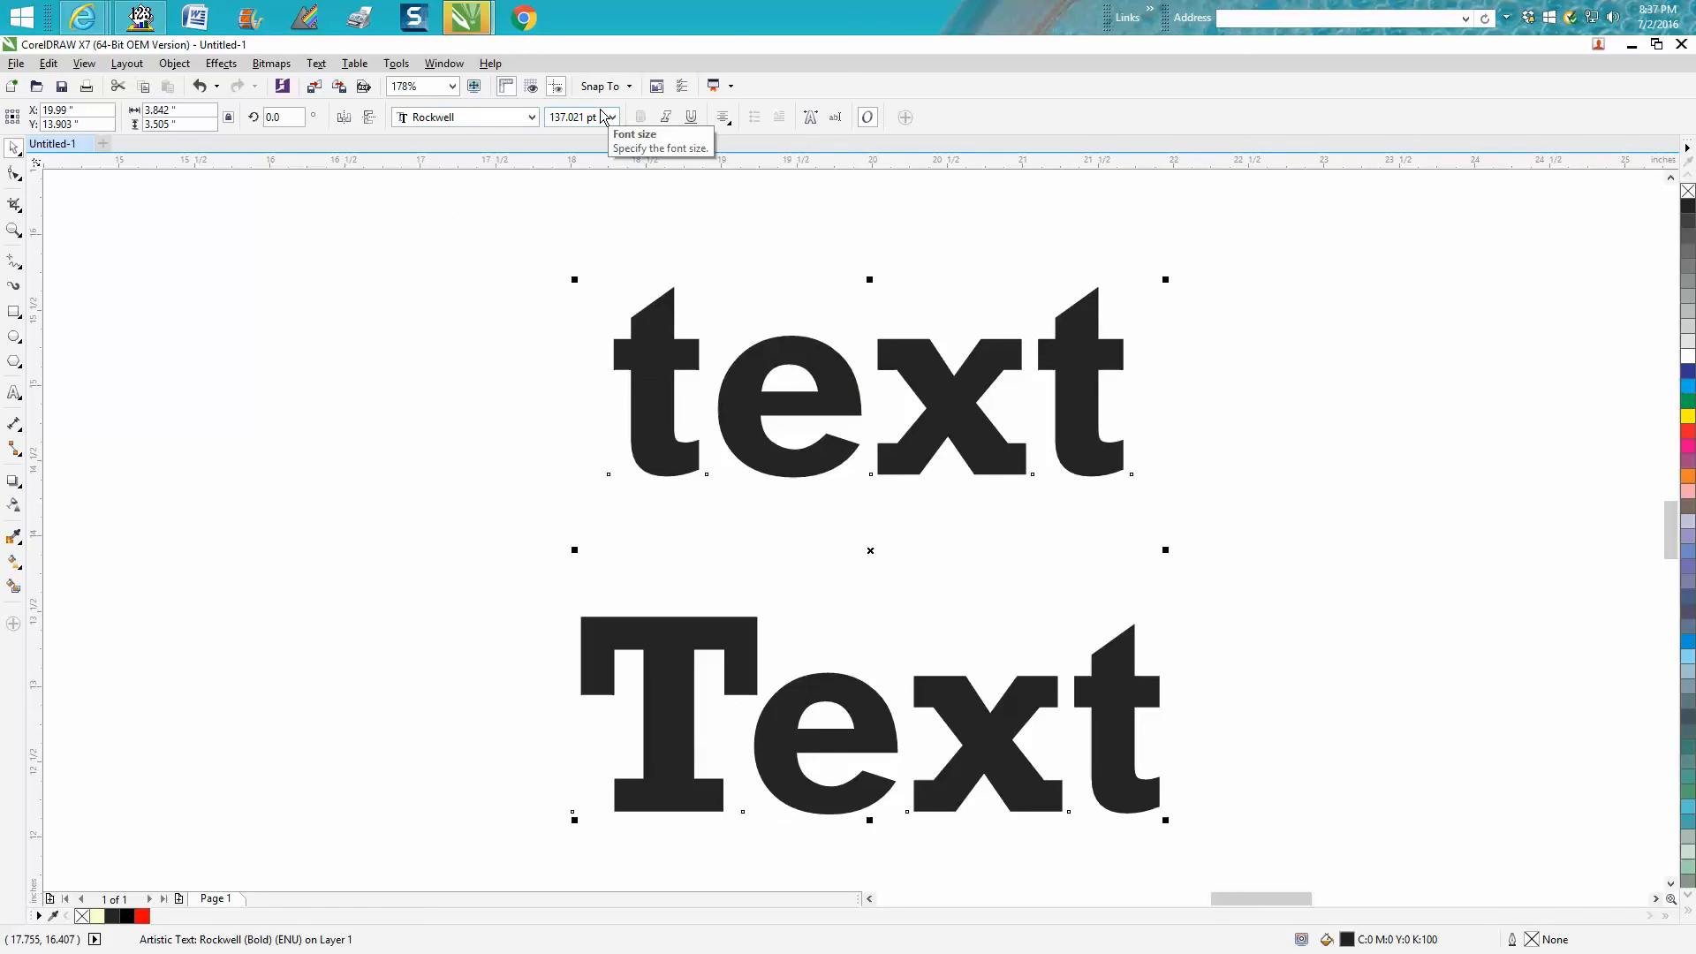
mouse_move(555, 440)
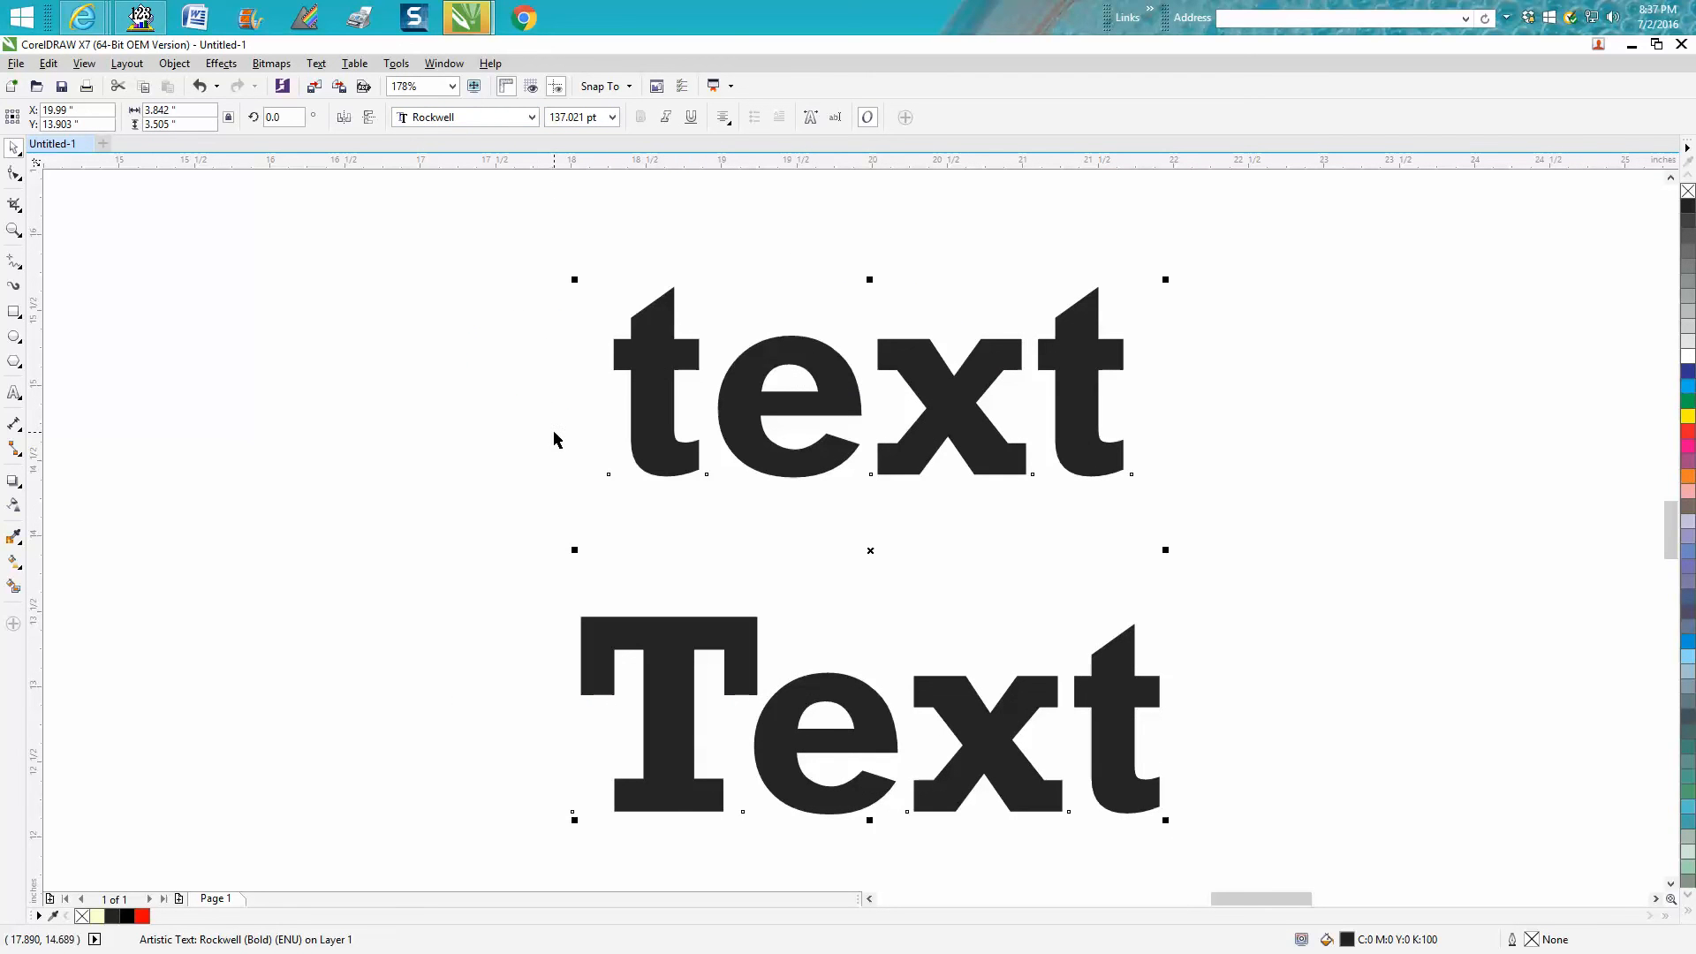
mouse_move(530, 386)
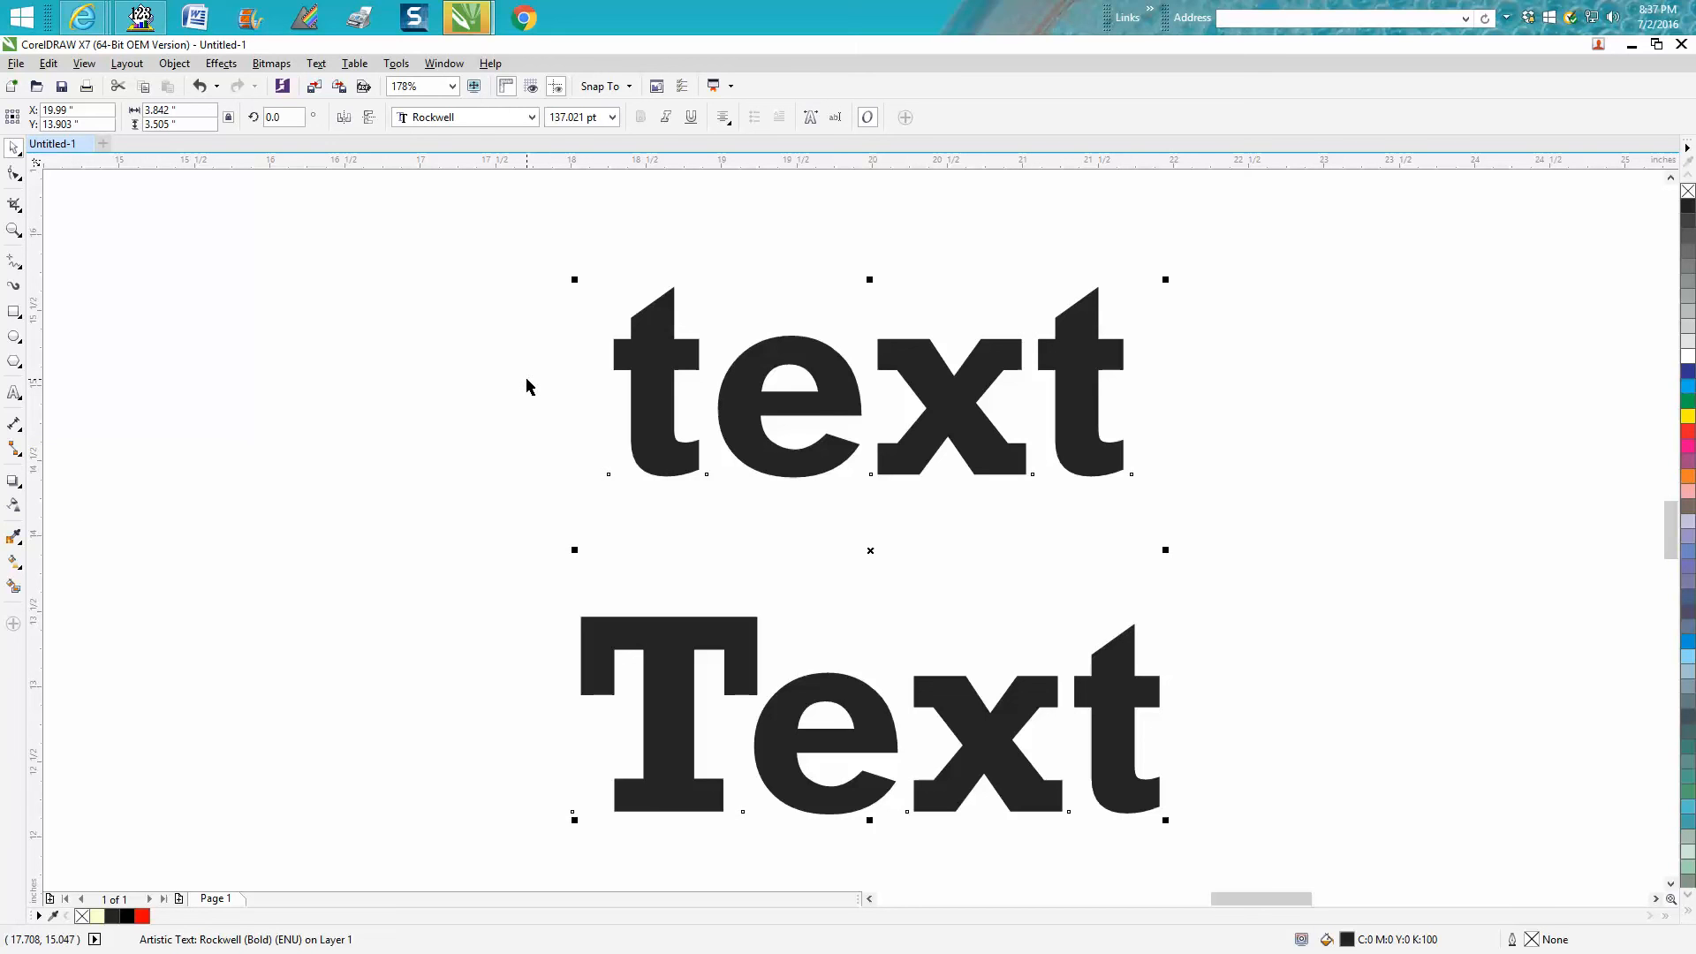